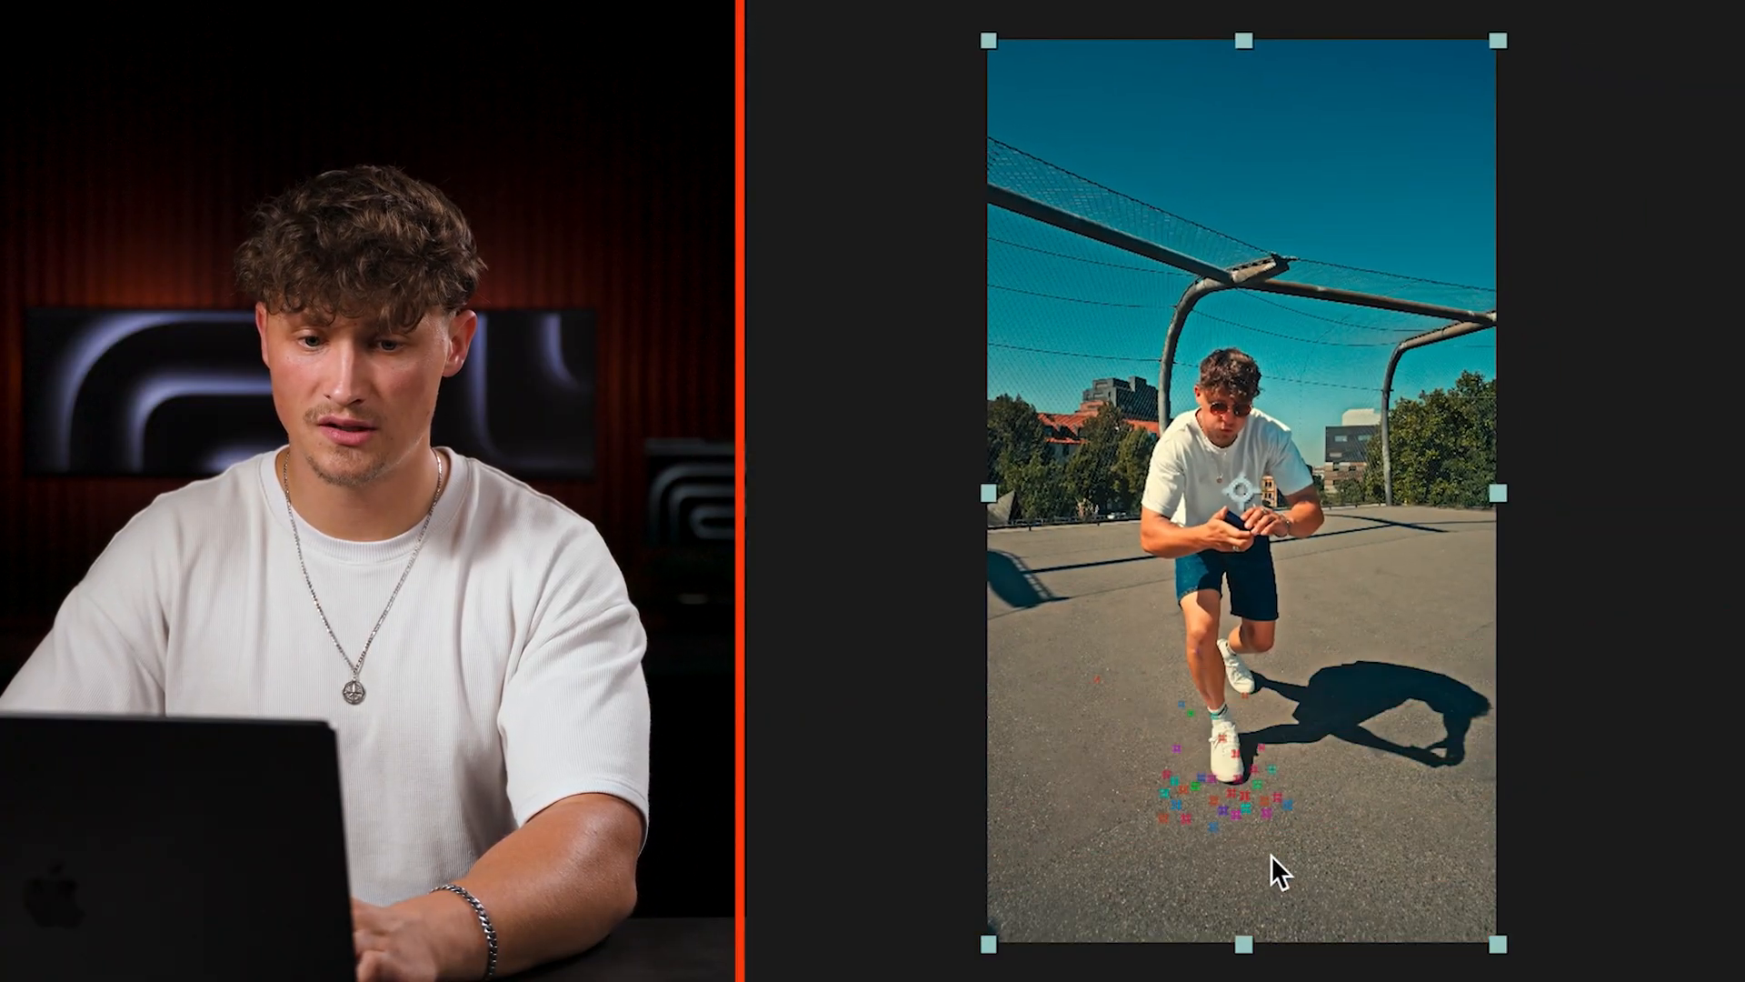
- Generate a Track Solid and 3D Tracker Camera from the chosen solved track points
{"action": "left_click", "coordinate": [1021, 23]}
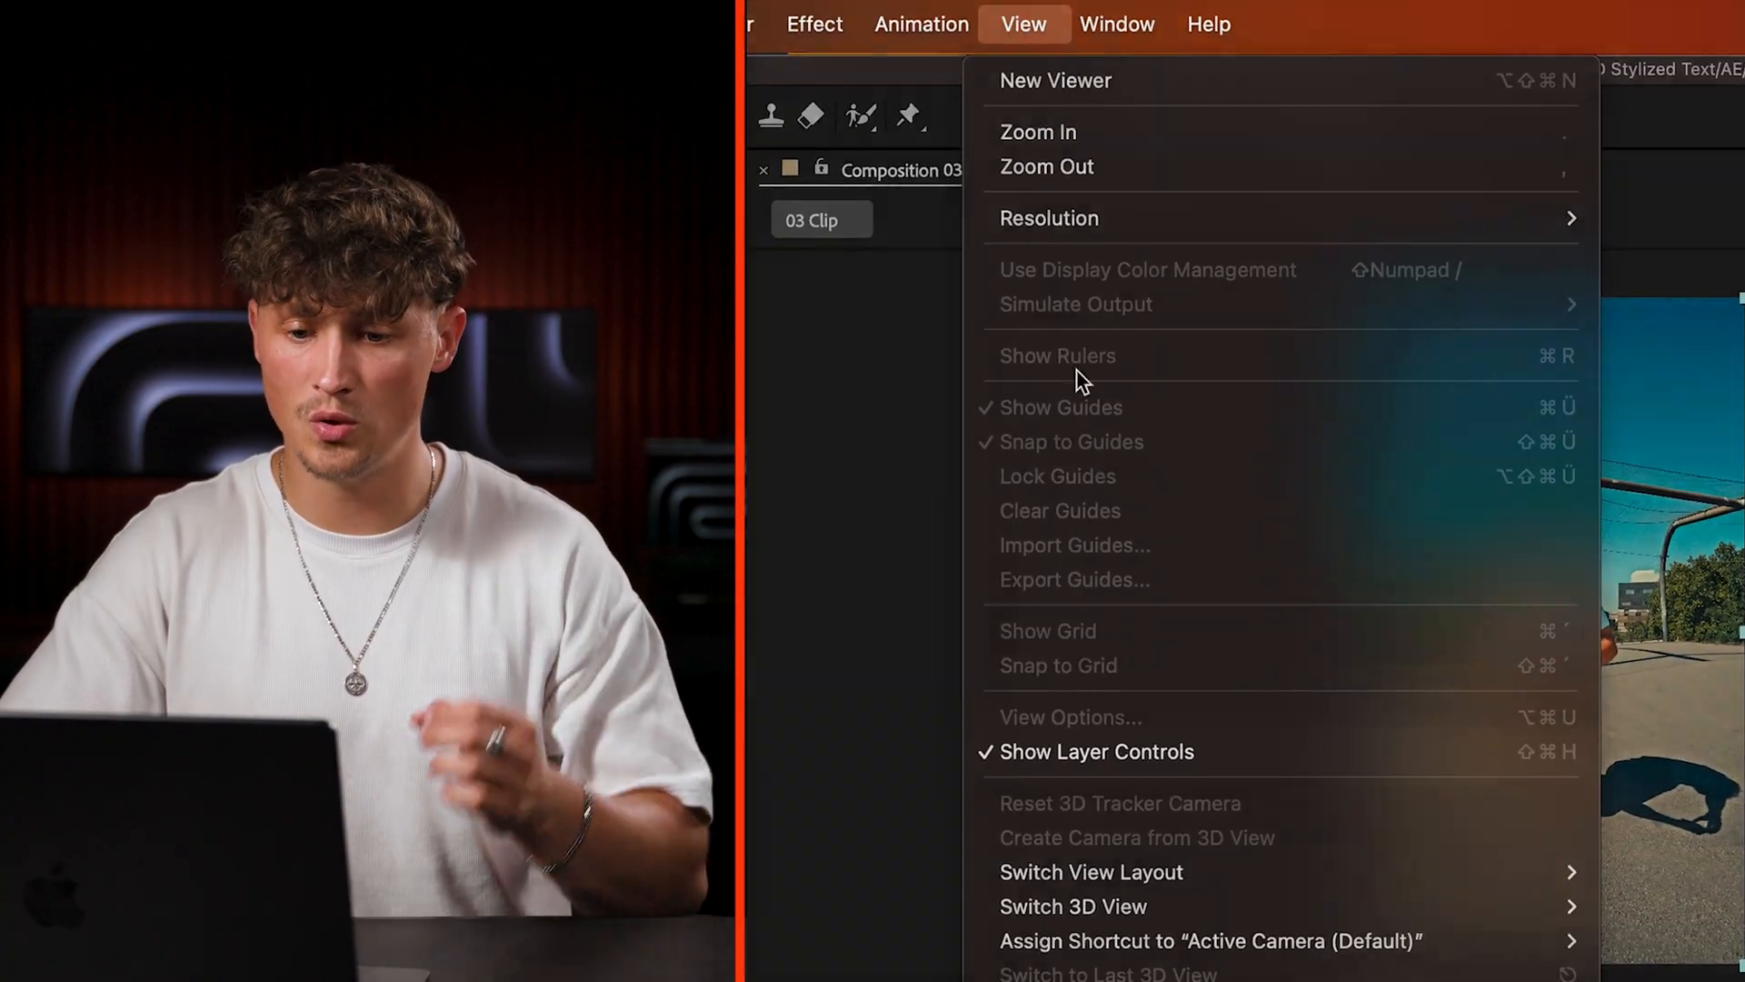
{"action": "left_click", "coordinate": [1021, 24]}
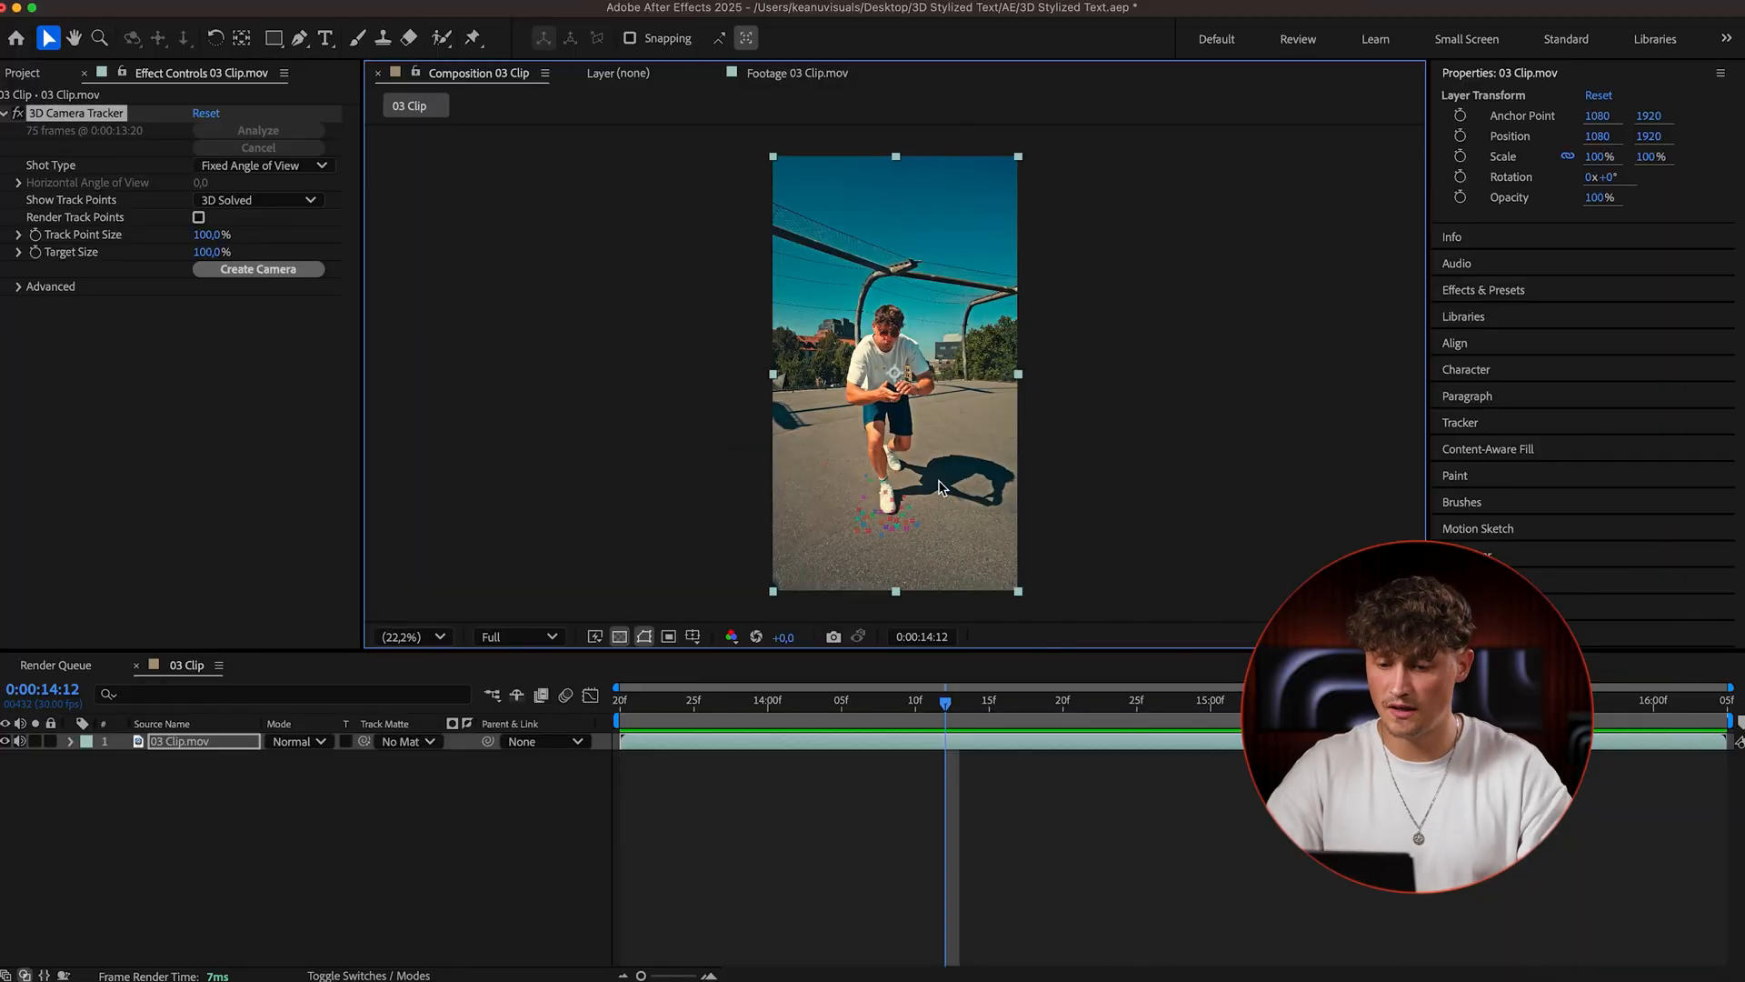
{"action": "right_click", "coordinate": [890, 467]}
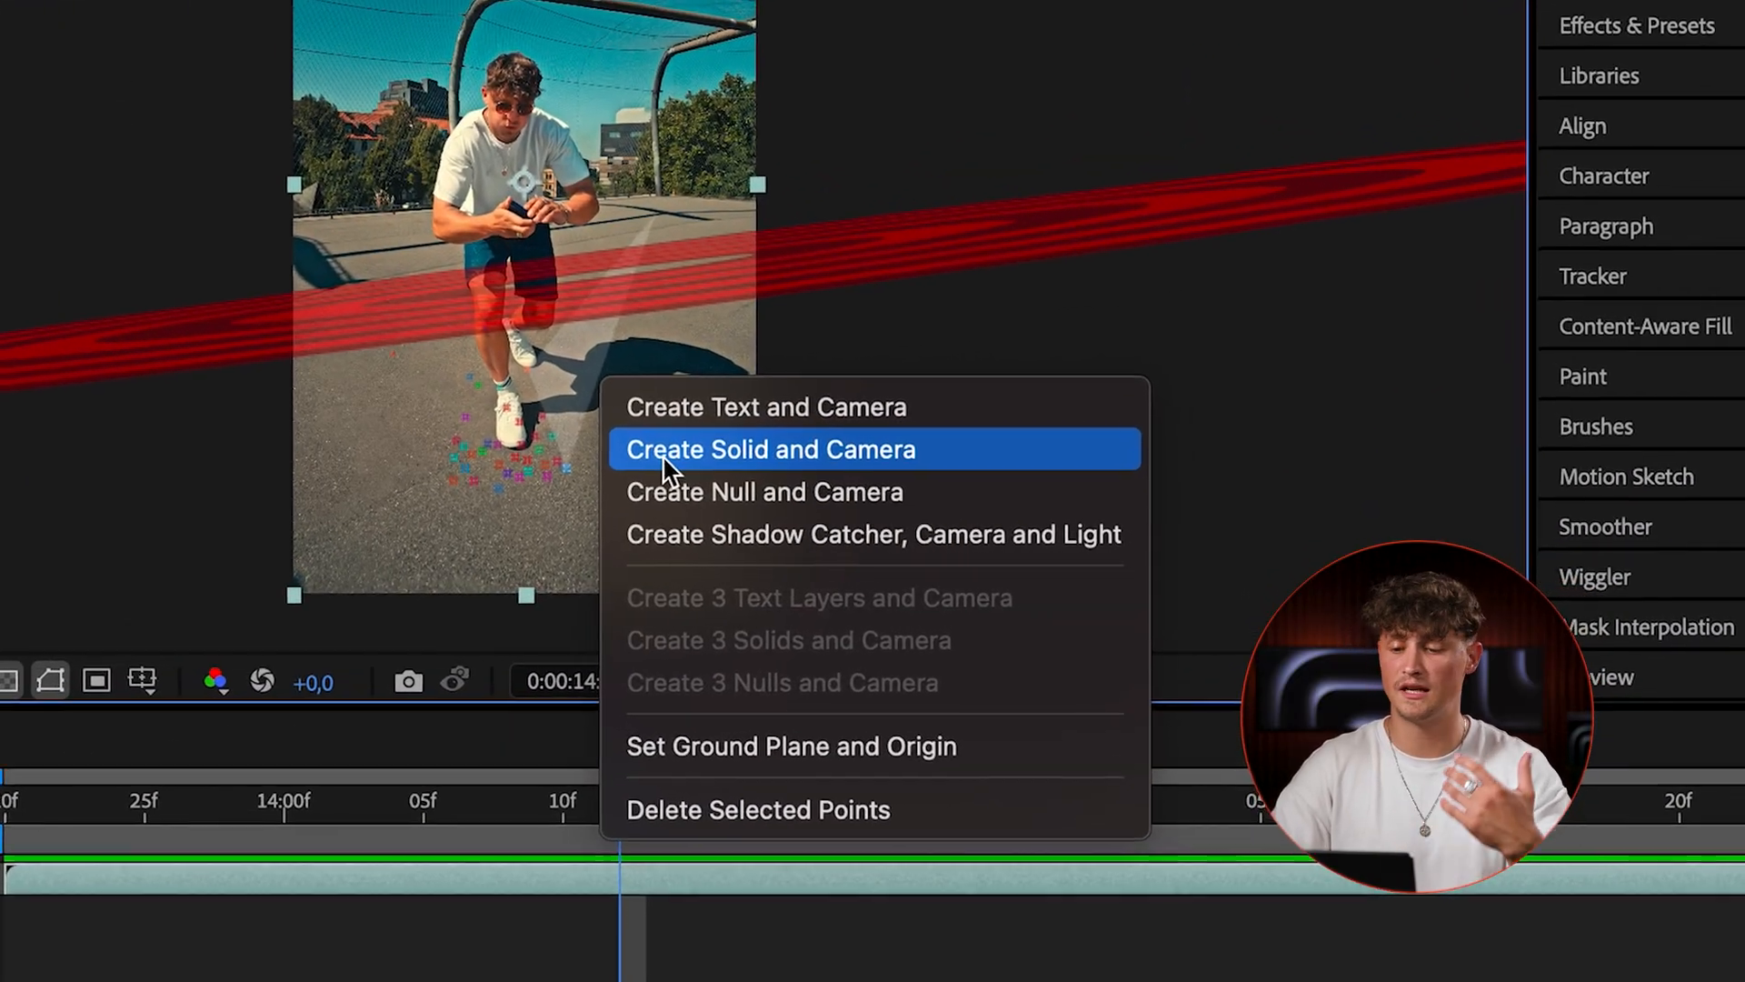
{"action": "left_click", "coordinate": [772, 448]}
{"action": "type", "text": "Rotoscope"}
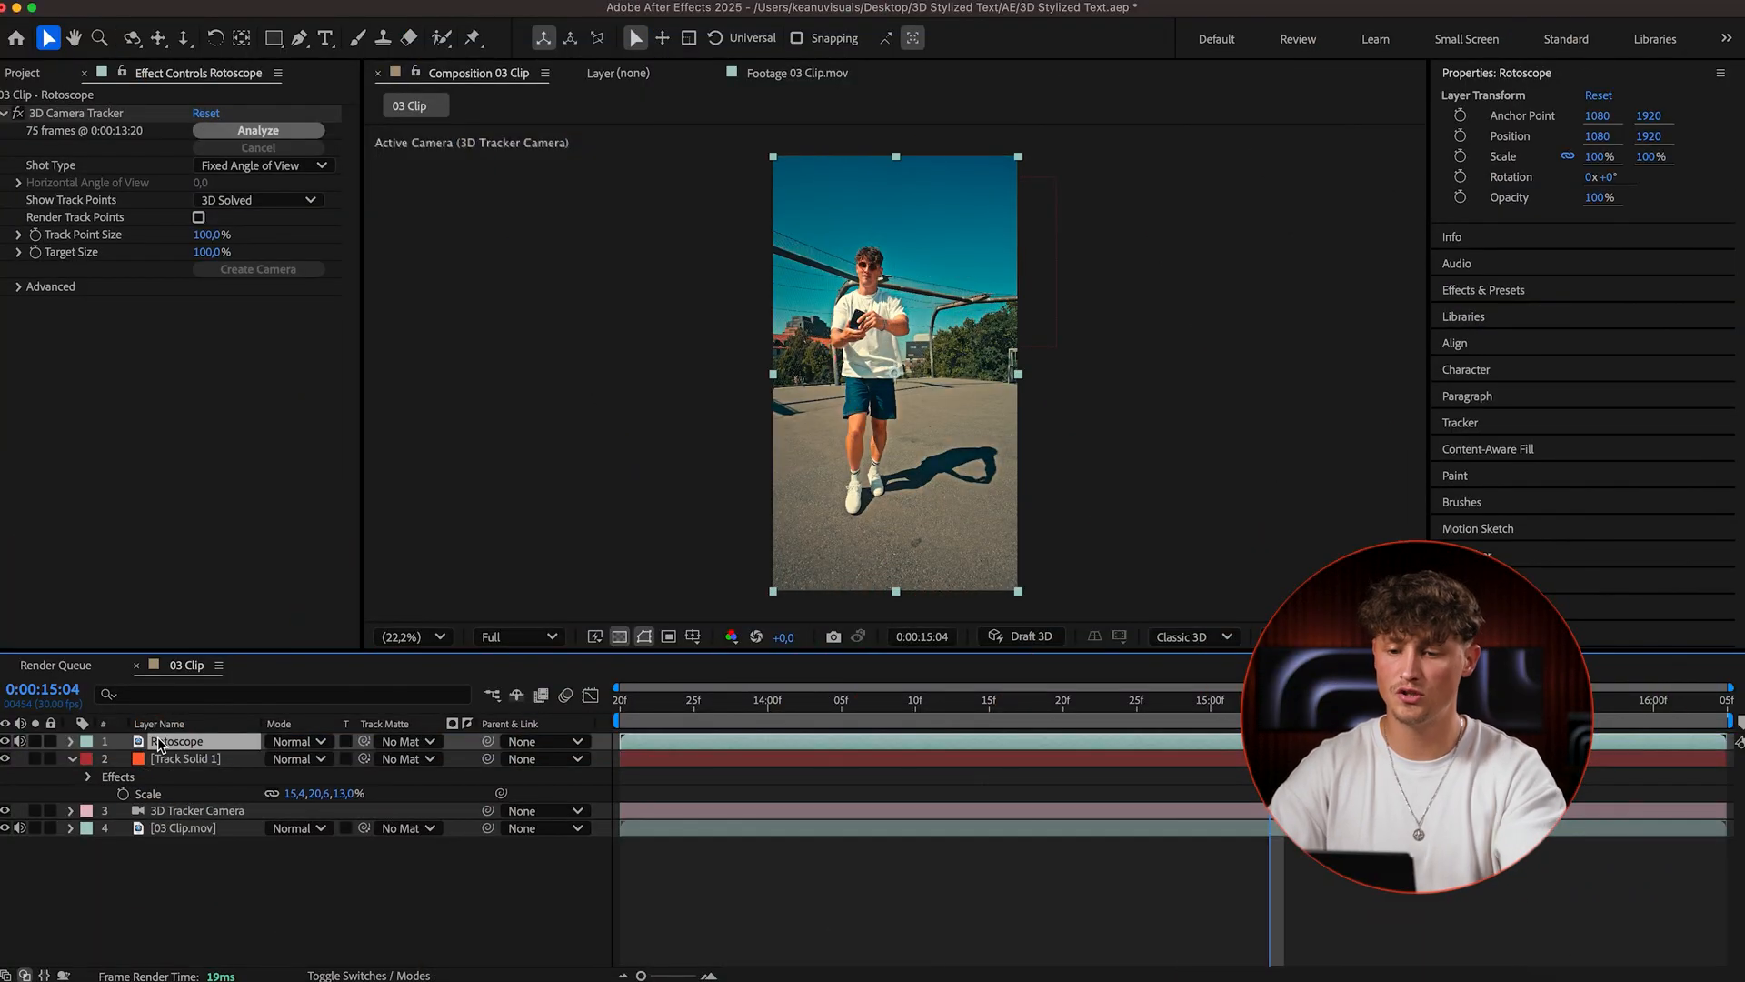
- Select the Rotoscope layer, choose the Roto Brush Tool, and confirm Full viewer resolution
{"action": "left_click", "coordinate": [441, 38]}
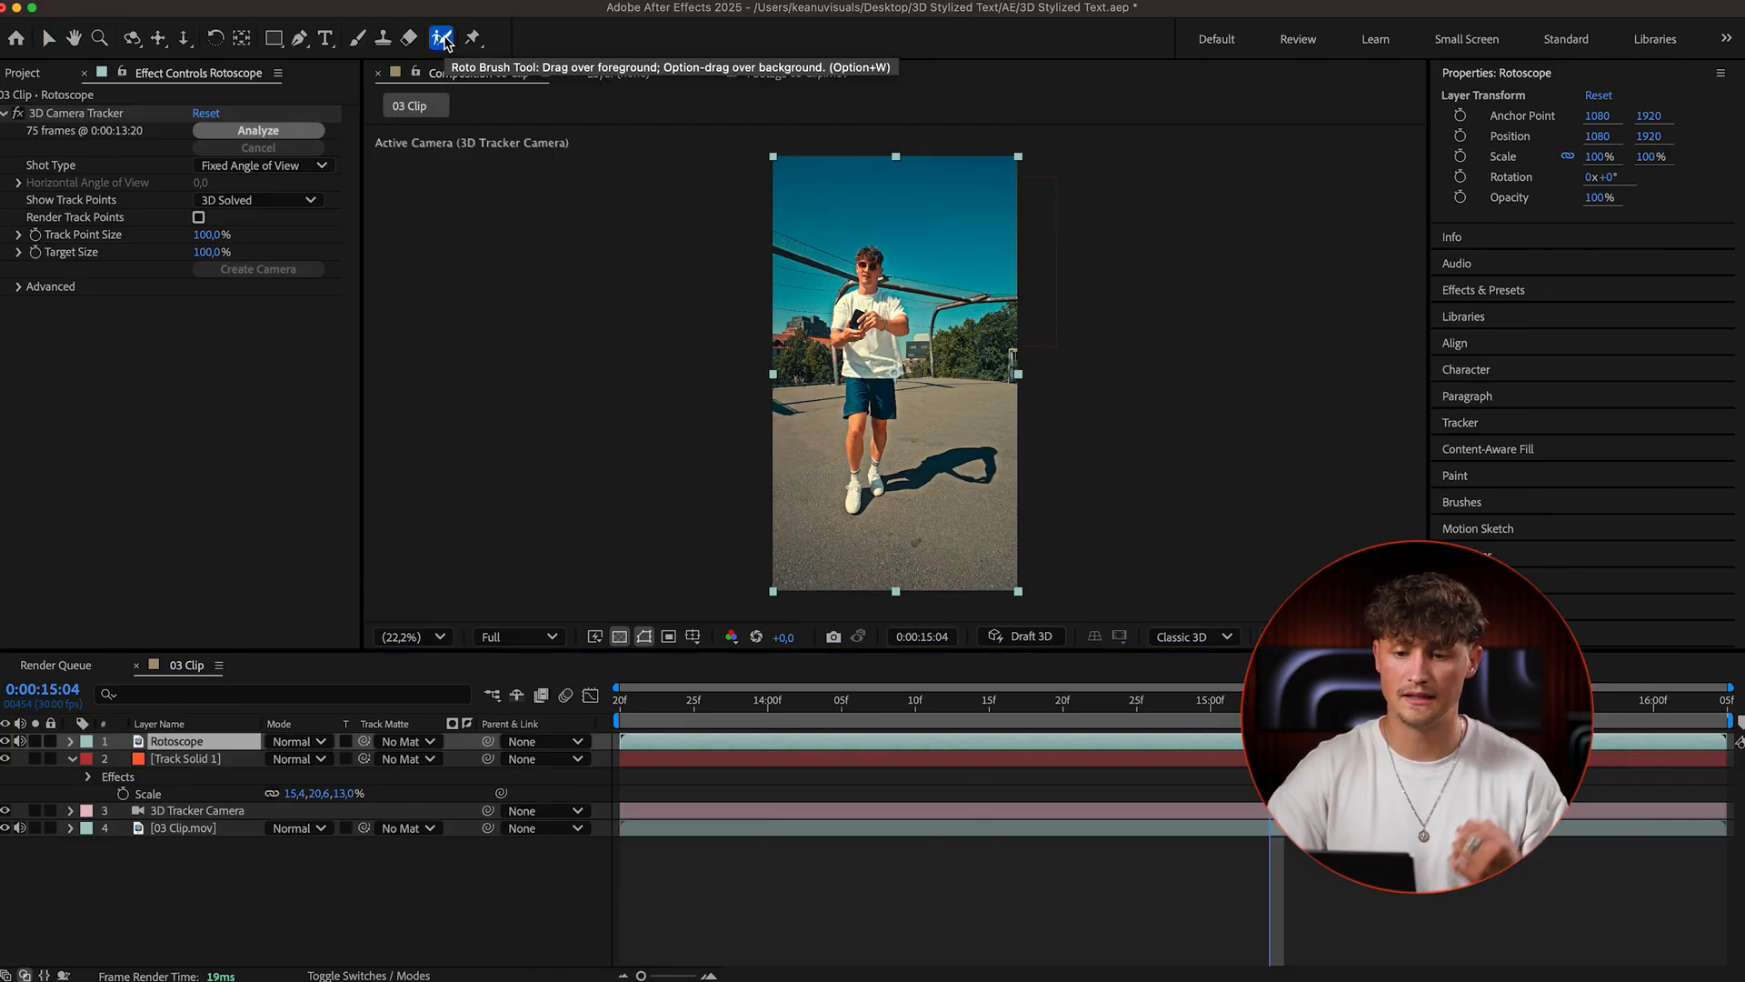
{"action": "left_click", "coordinate": [516, 636]}
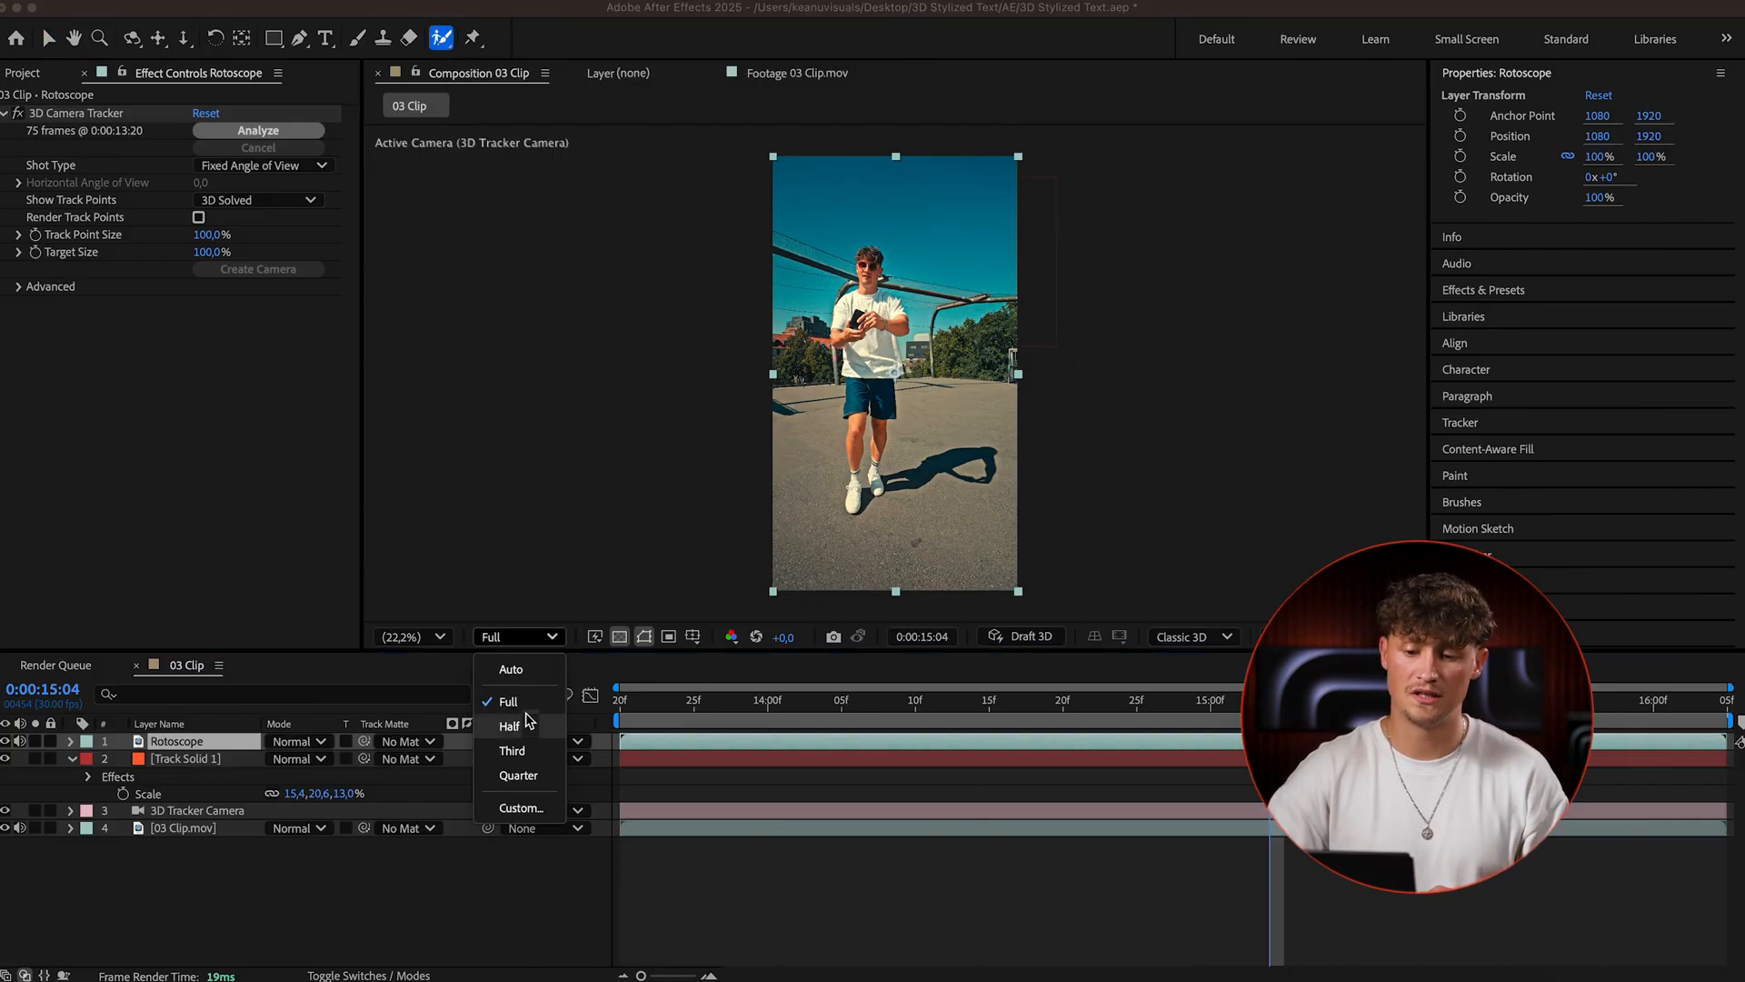
{"action": "left_click", "coordinate": [507, 700]}
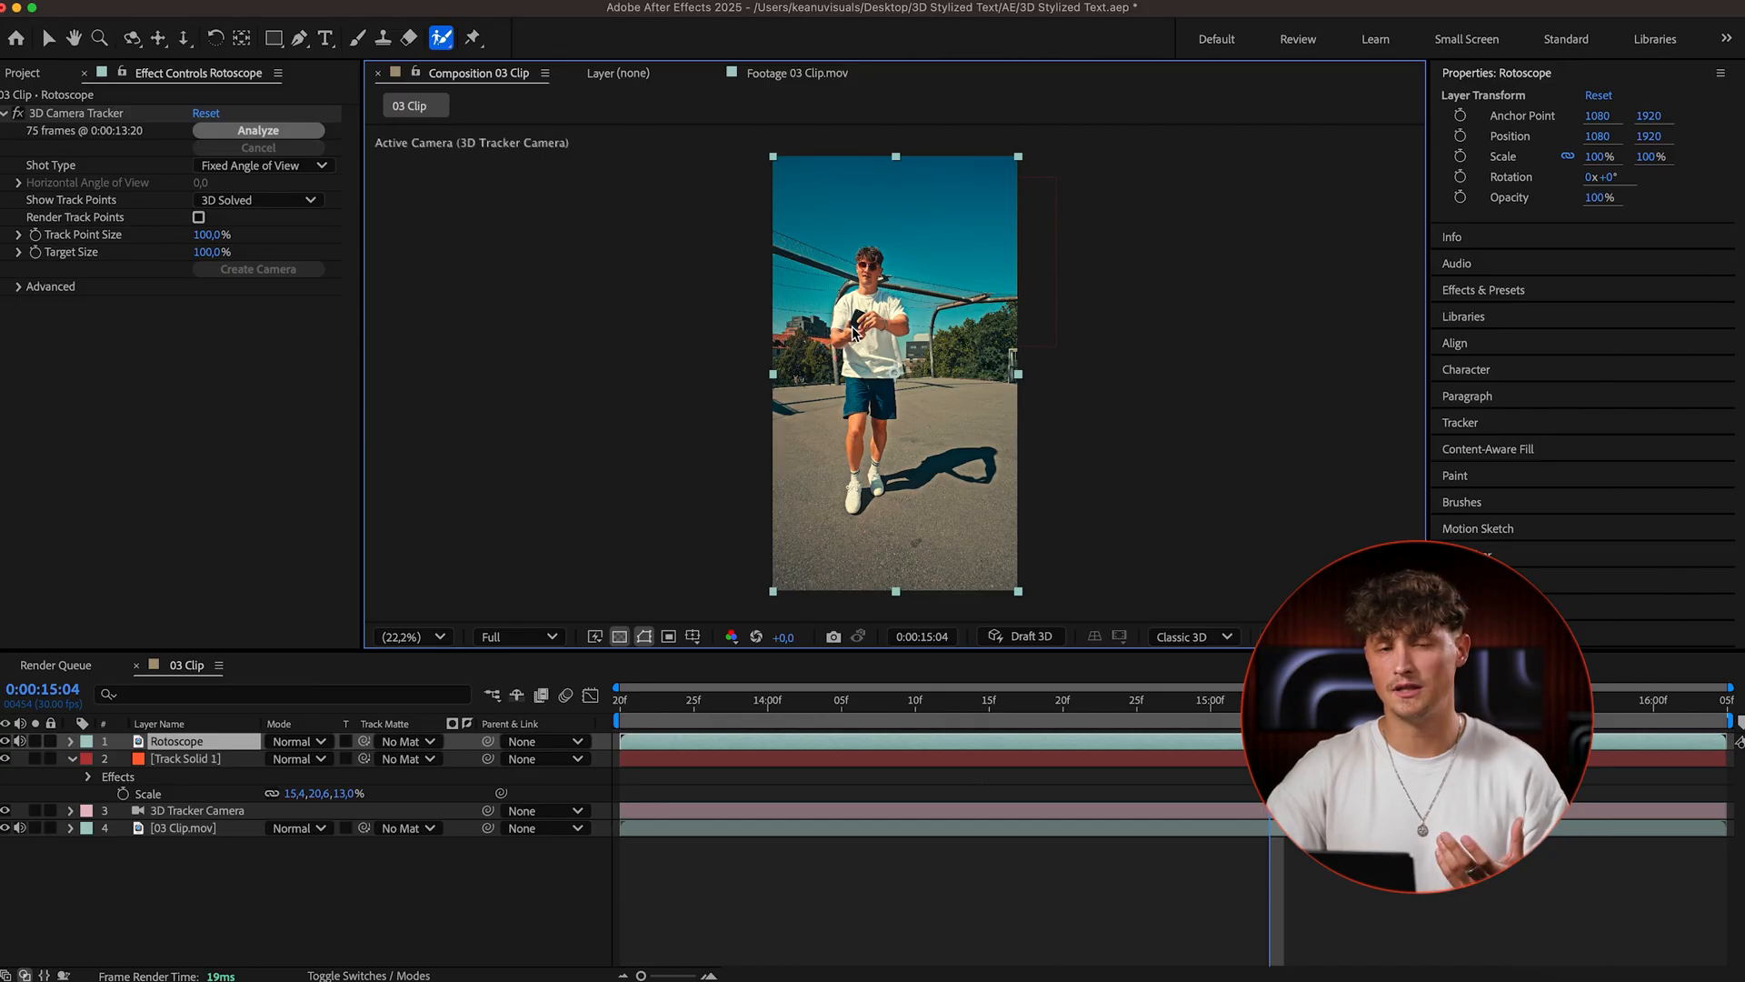
- In the Rotoscope Layer panel, paint the subject and phone in and subtract the ground shadow
{"action": "double_click", "coordinate": [176, 740]}
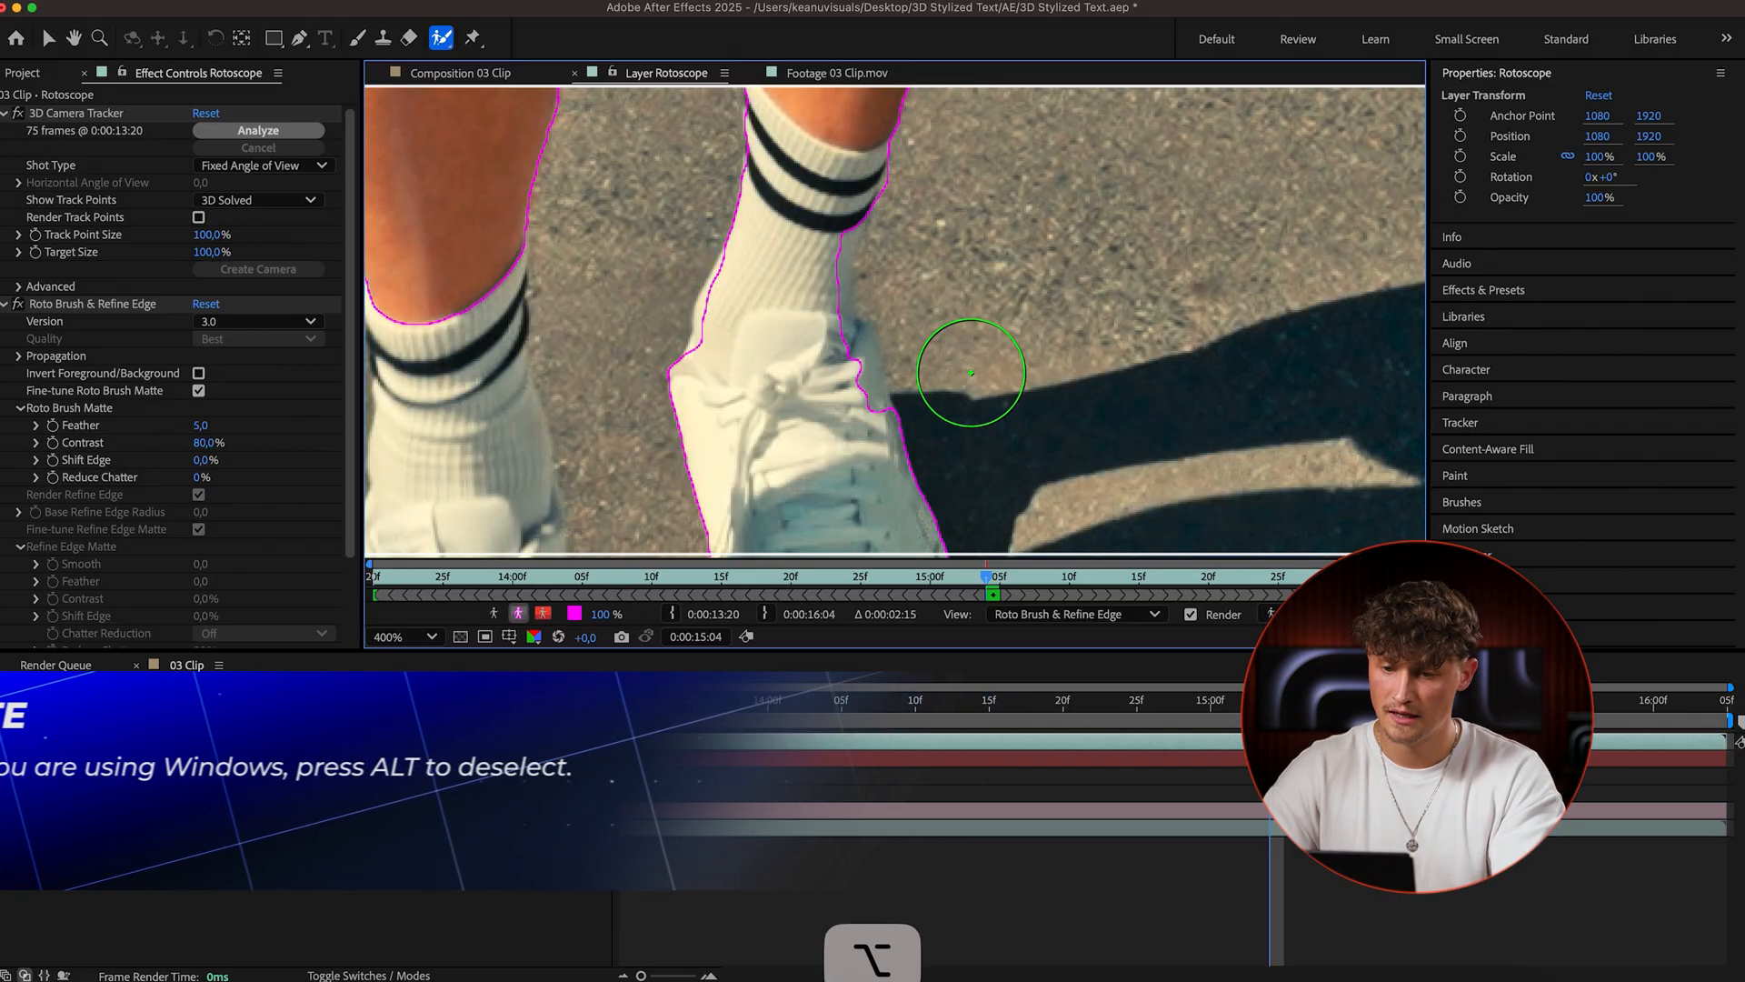
{"action": "left_click_drag", "start_coordinate": [971, 373], "coordinate": [866, 387]}
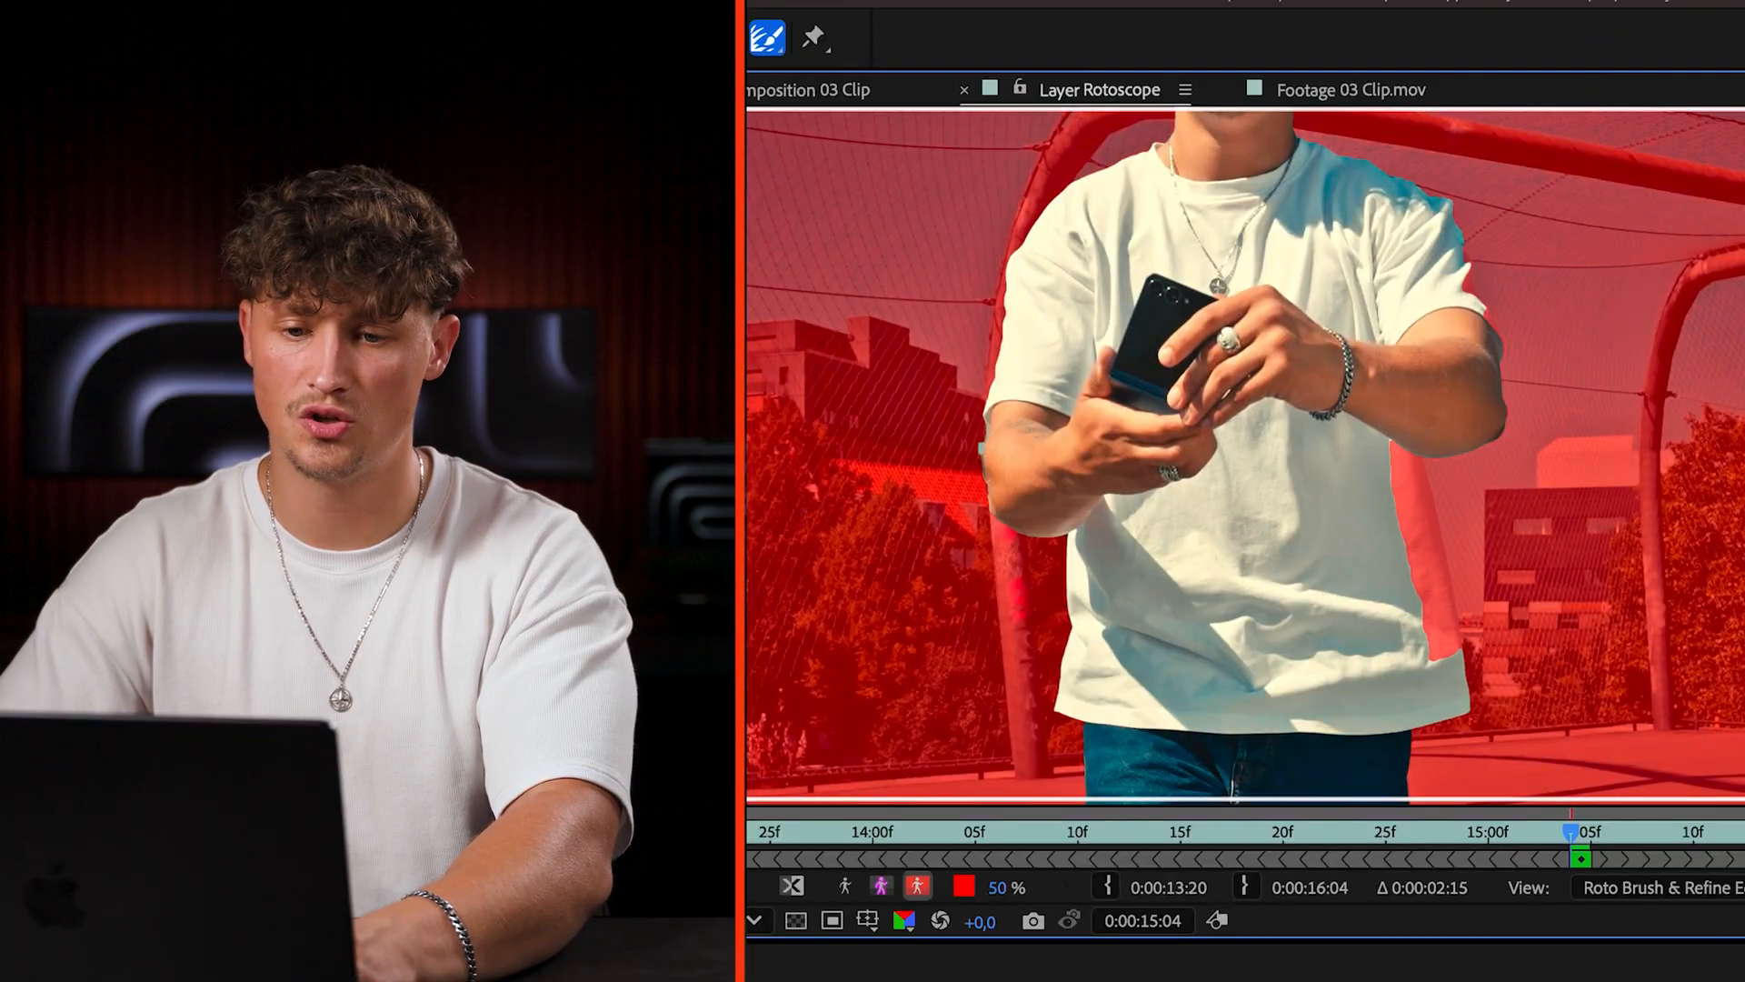
{"action": "left_click", "coordinate": [1172, 301]}
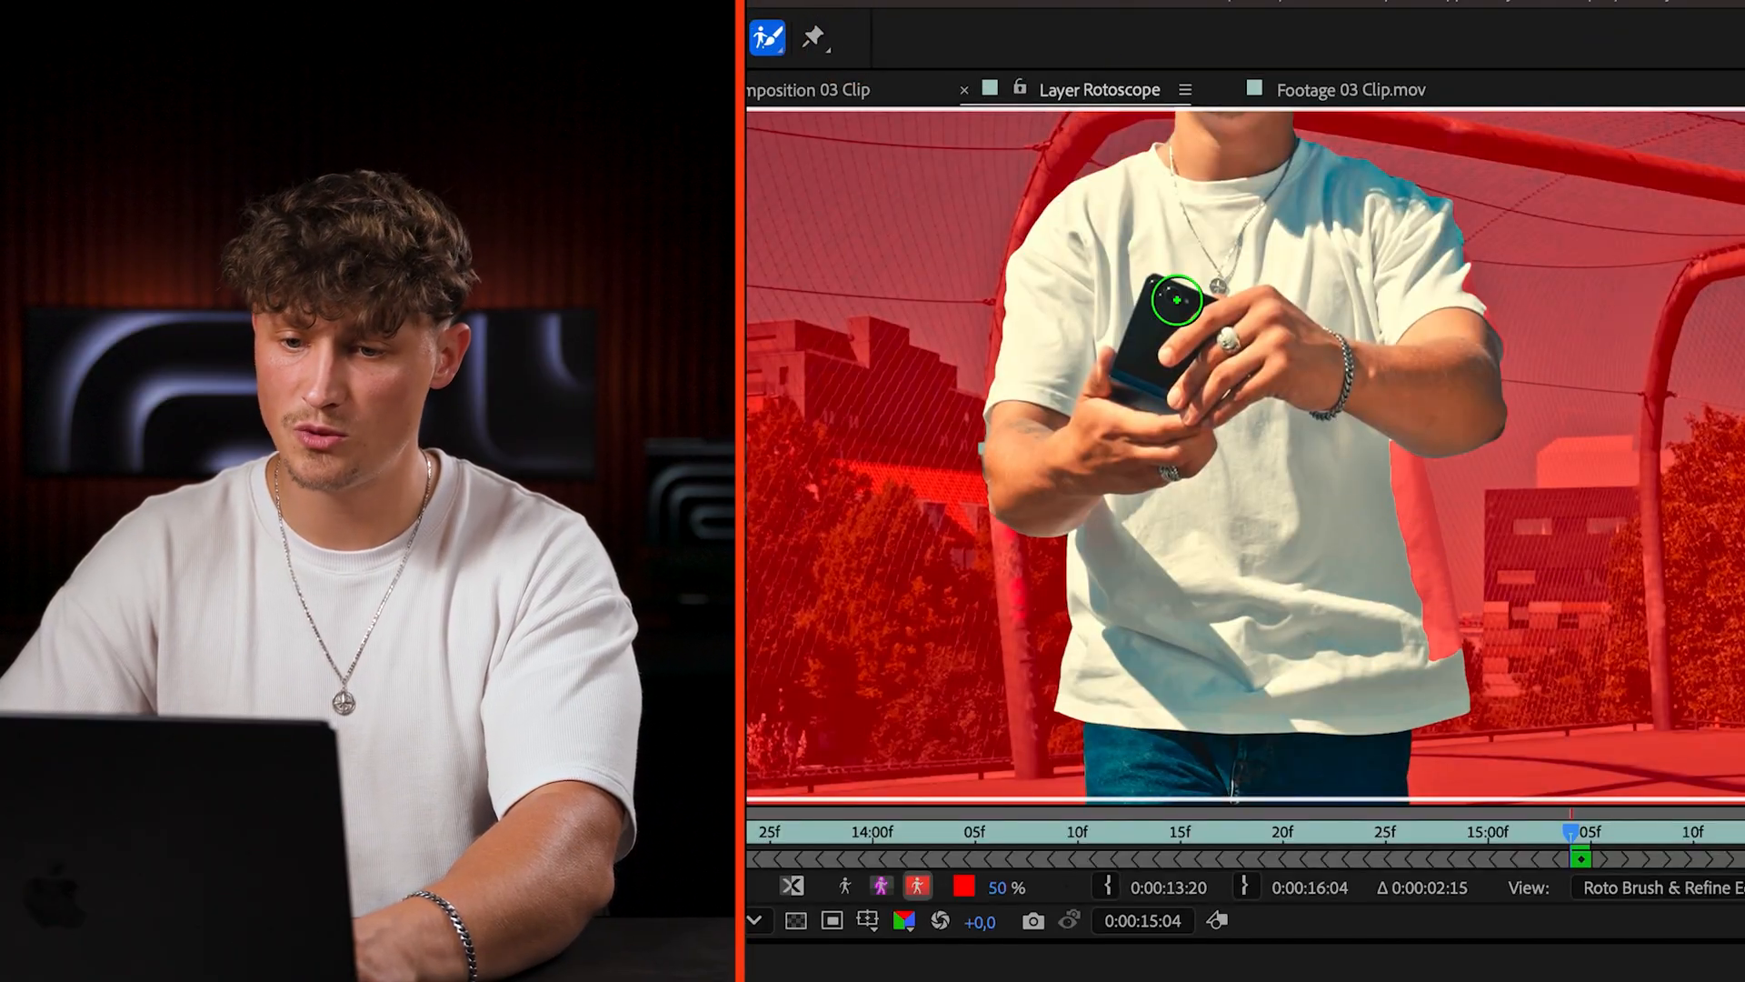
{"action": "left_click_drag", "start_coordinate": [1175, 302], "coordinate": [1419, 690]}
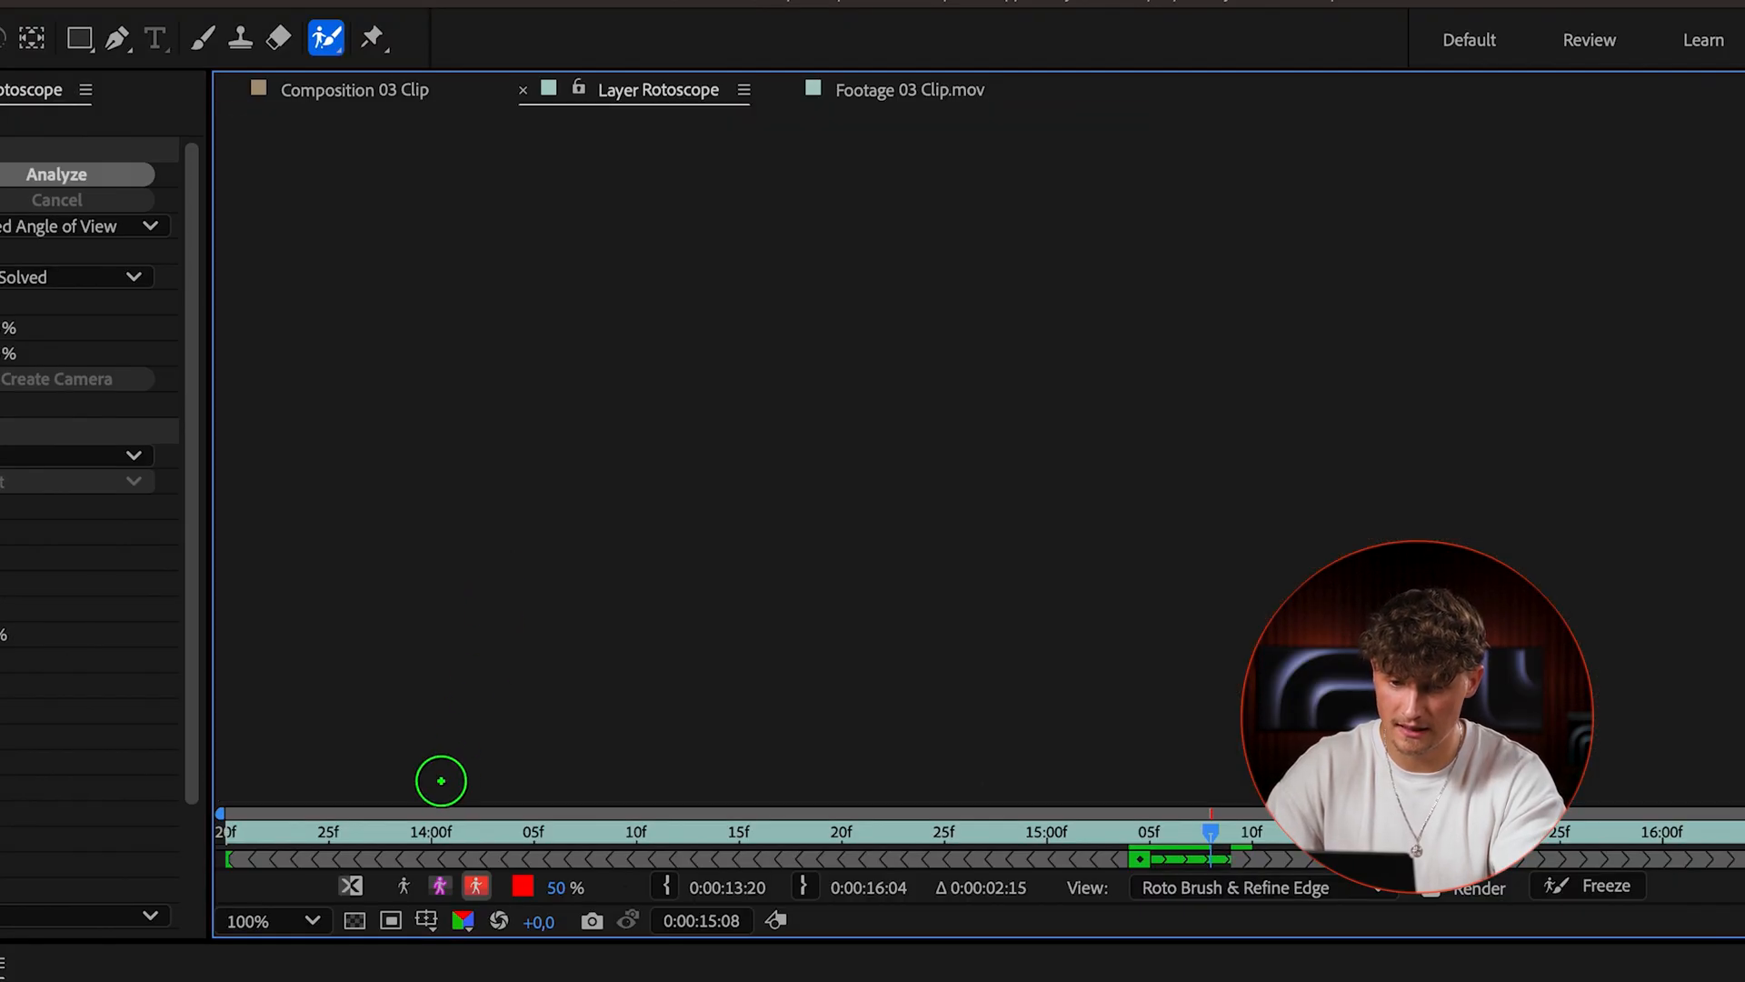
- On a later frame, add a Roto Brush stroke over the raised phone near his face
{"action": "left_click", "coordinate": [55, 173]}
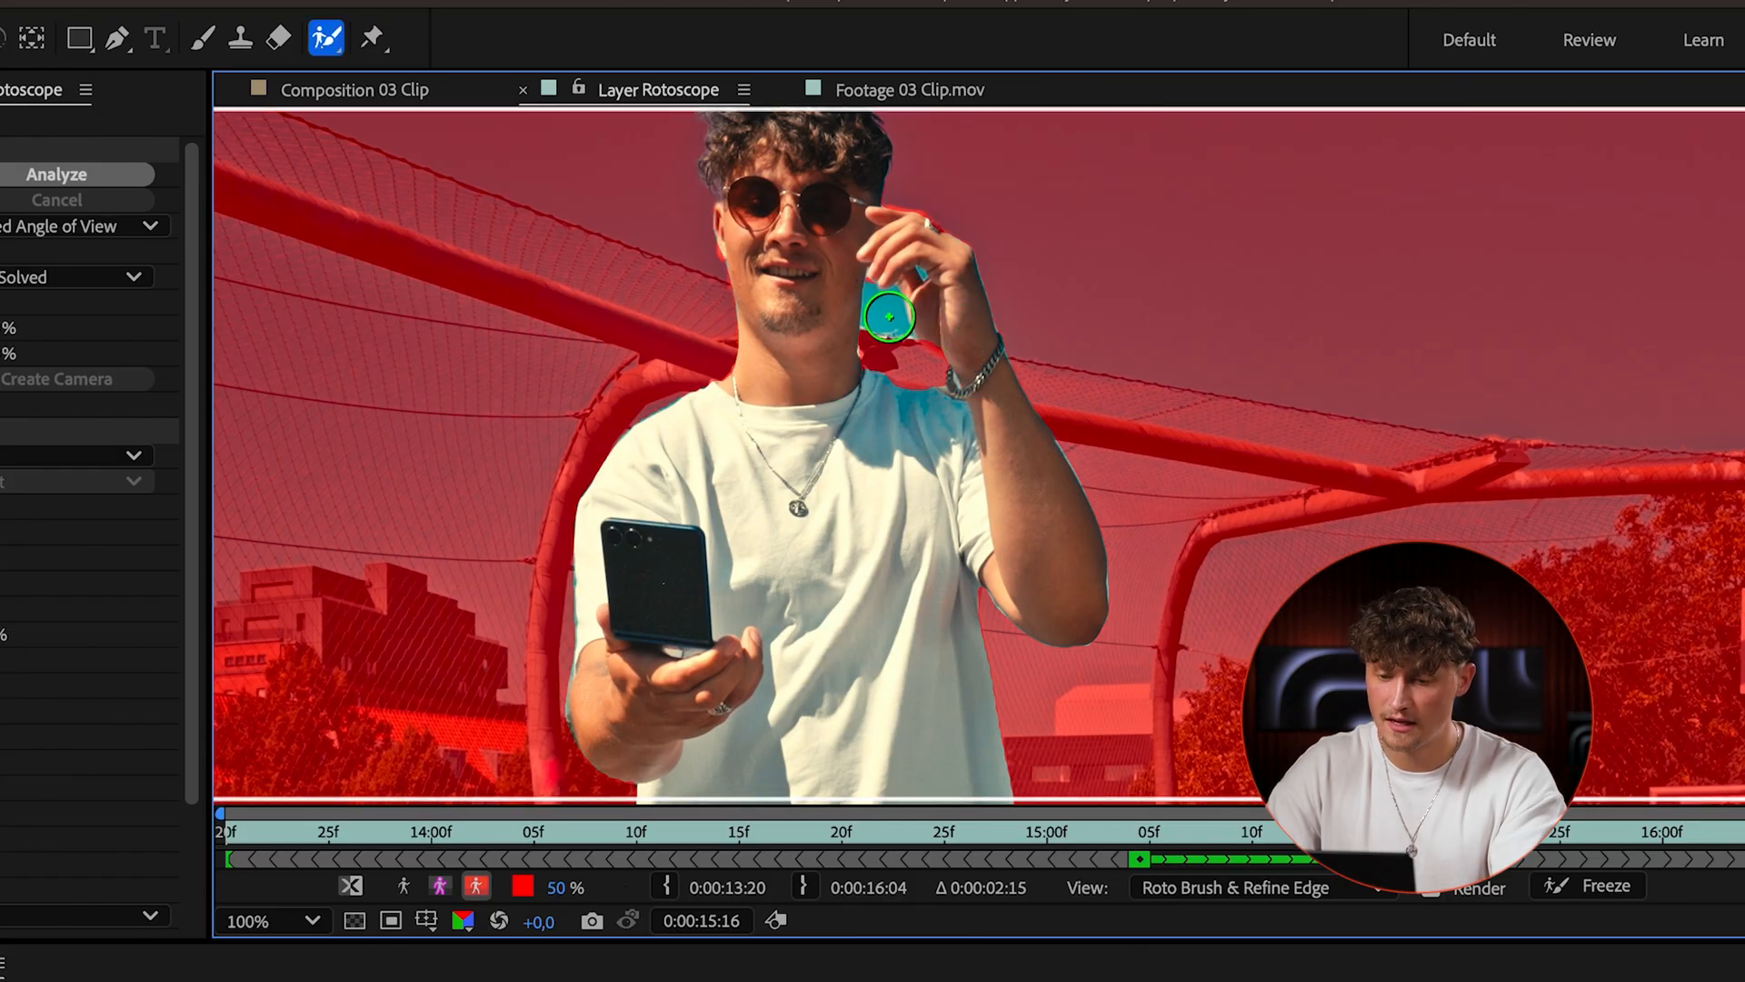
{"action": "left_click_drag", "start_coordinate": [884, 318], "coordinate": [885, 368]}
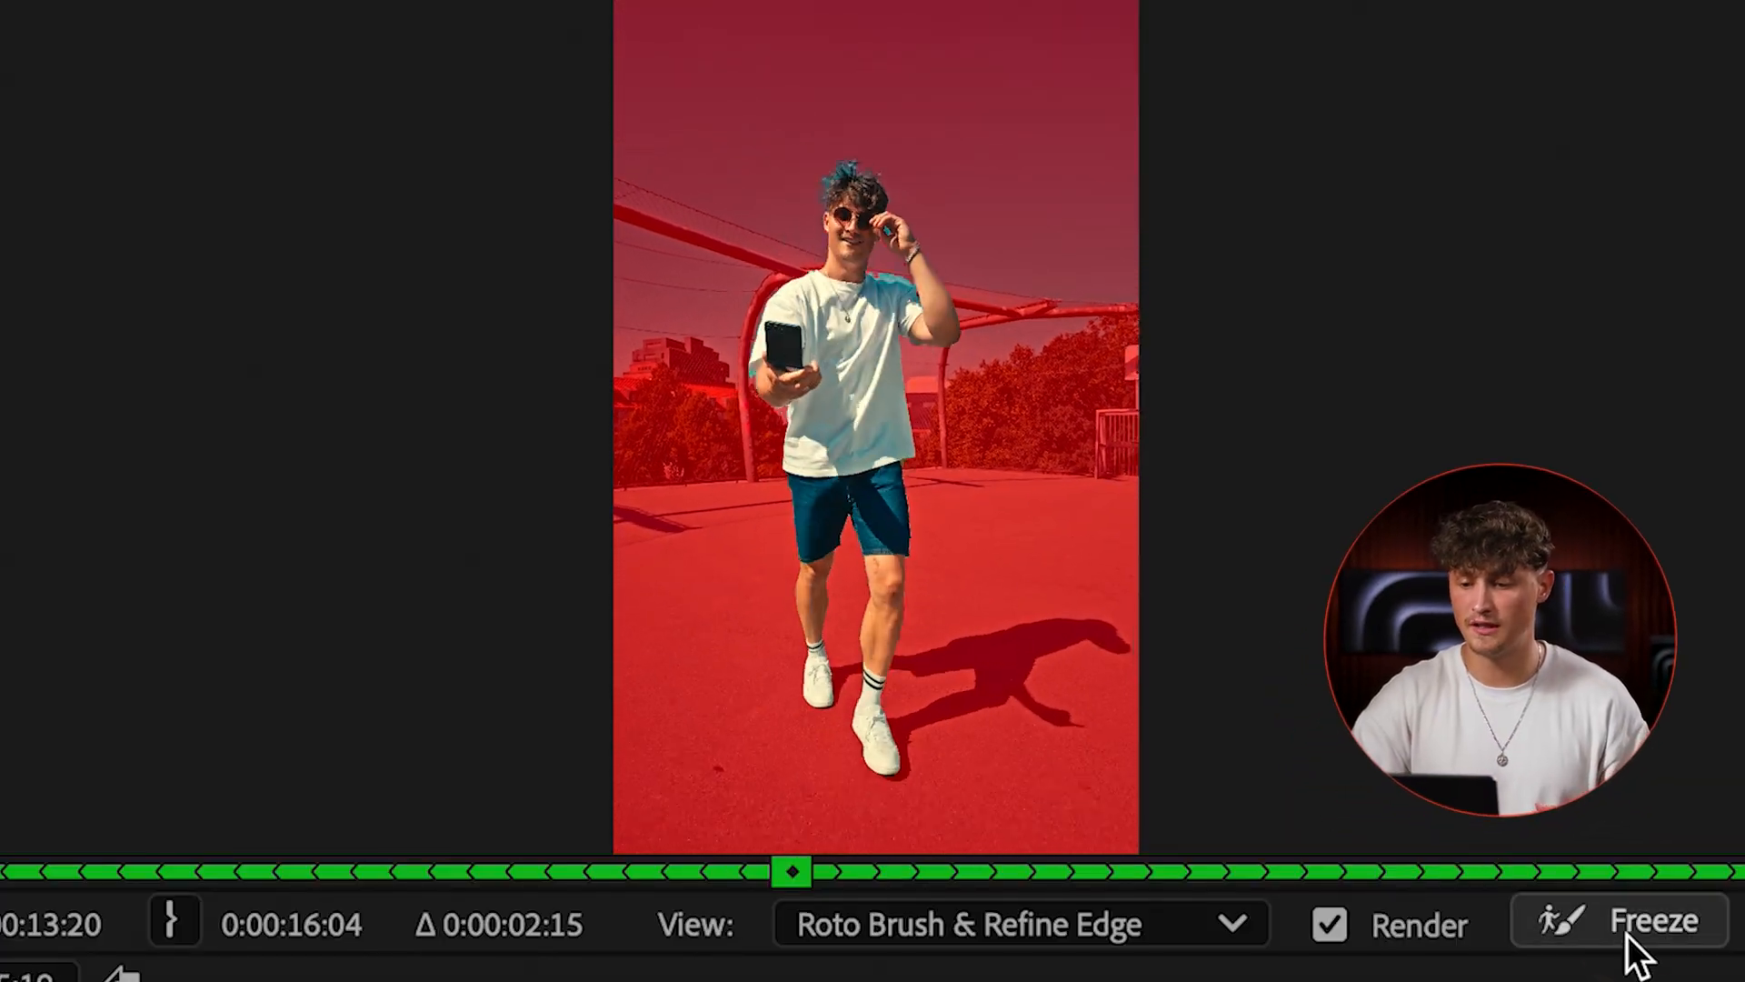
- Freeze the Rotoscope layer's Roto Brush propagation and return to the Composition view
{"action": "left_click", "coordinate": [1654, 923]}
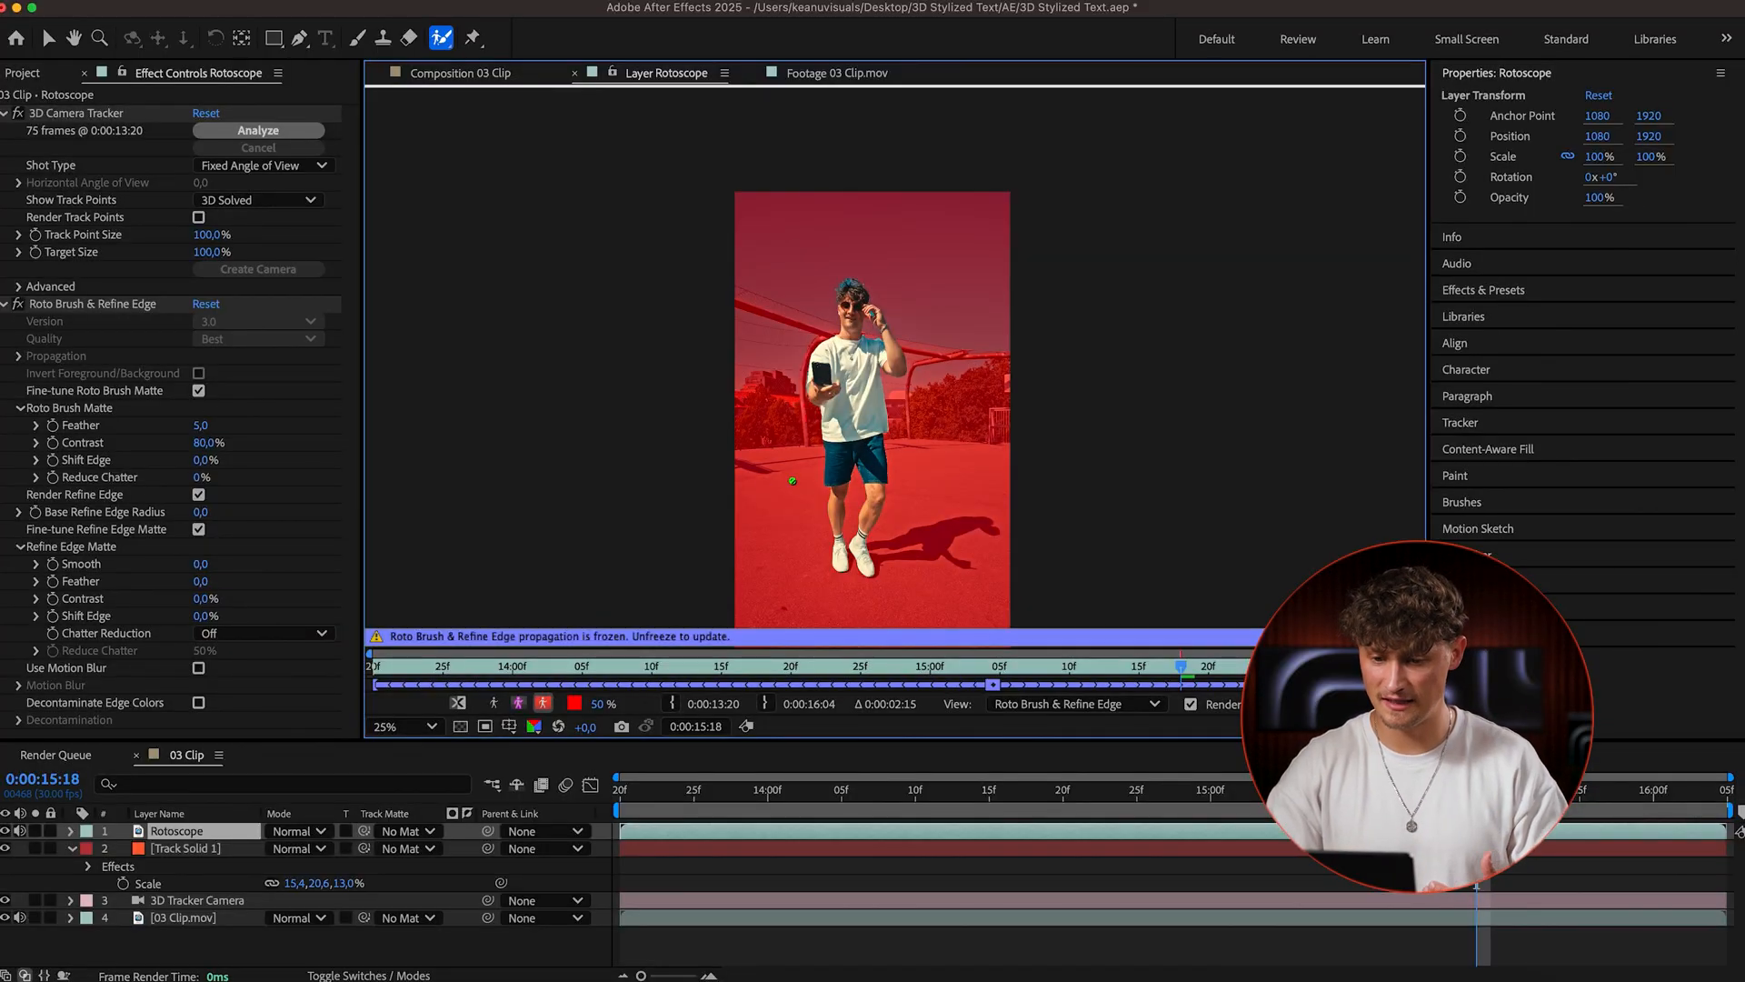
{"action": "left_click", "coordinate": [390, 725]}
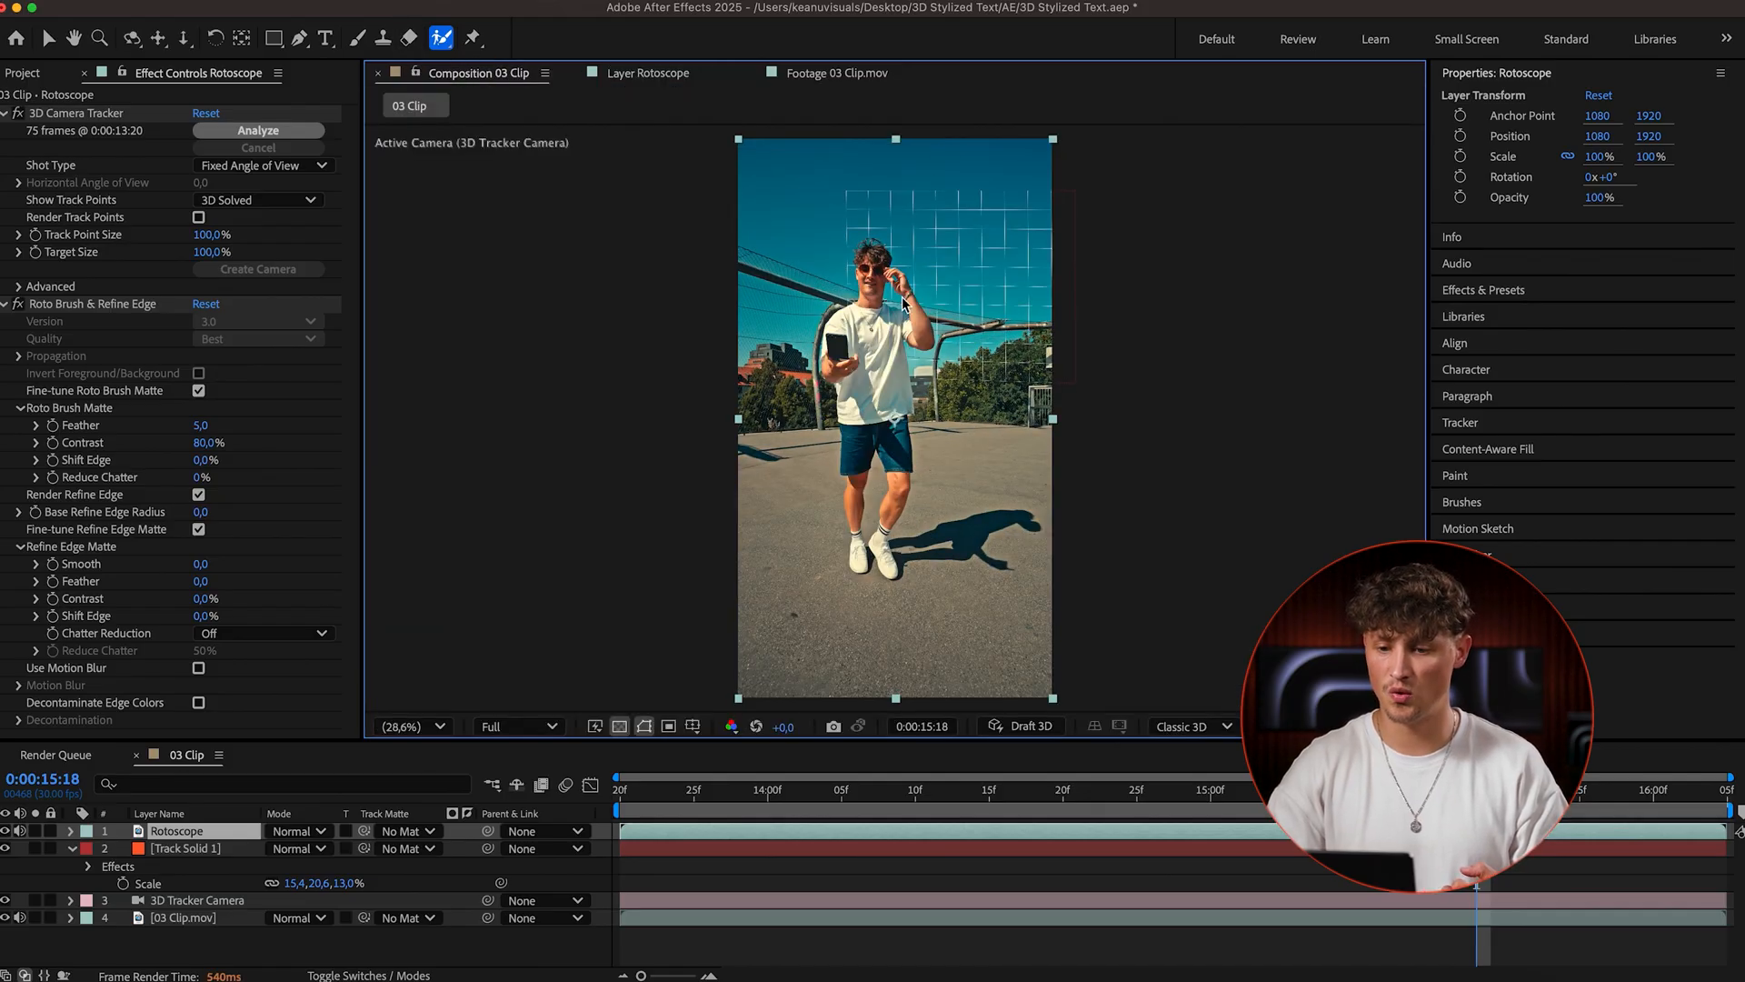
{"action": "left_click", "coordinate": [404, 725]}
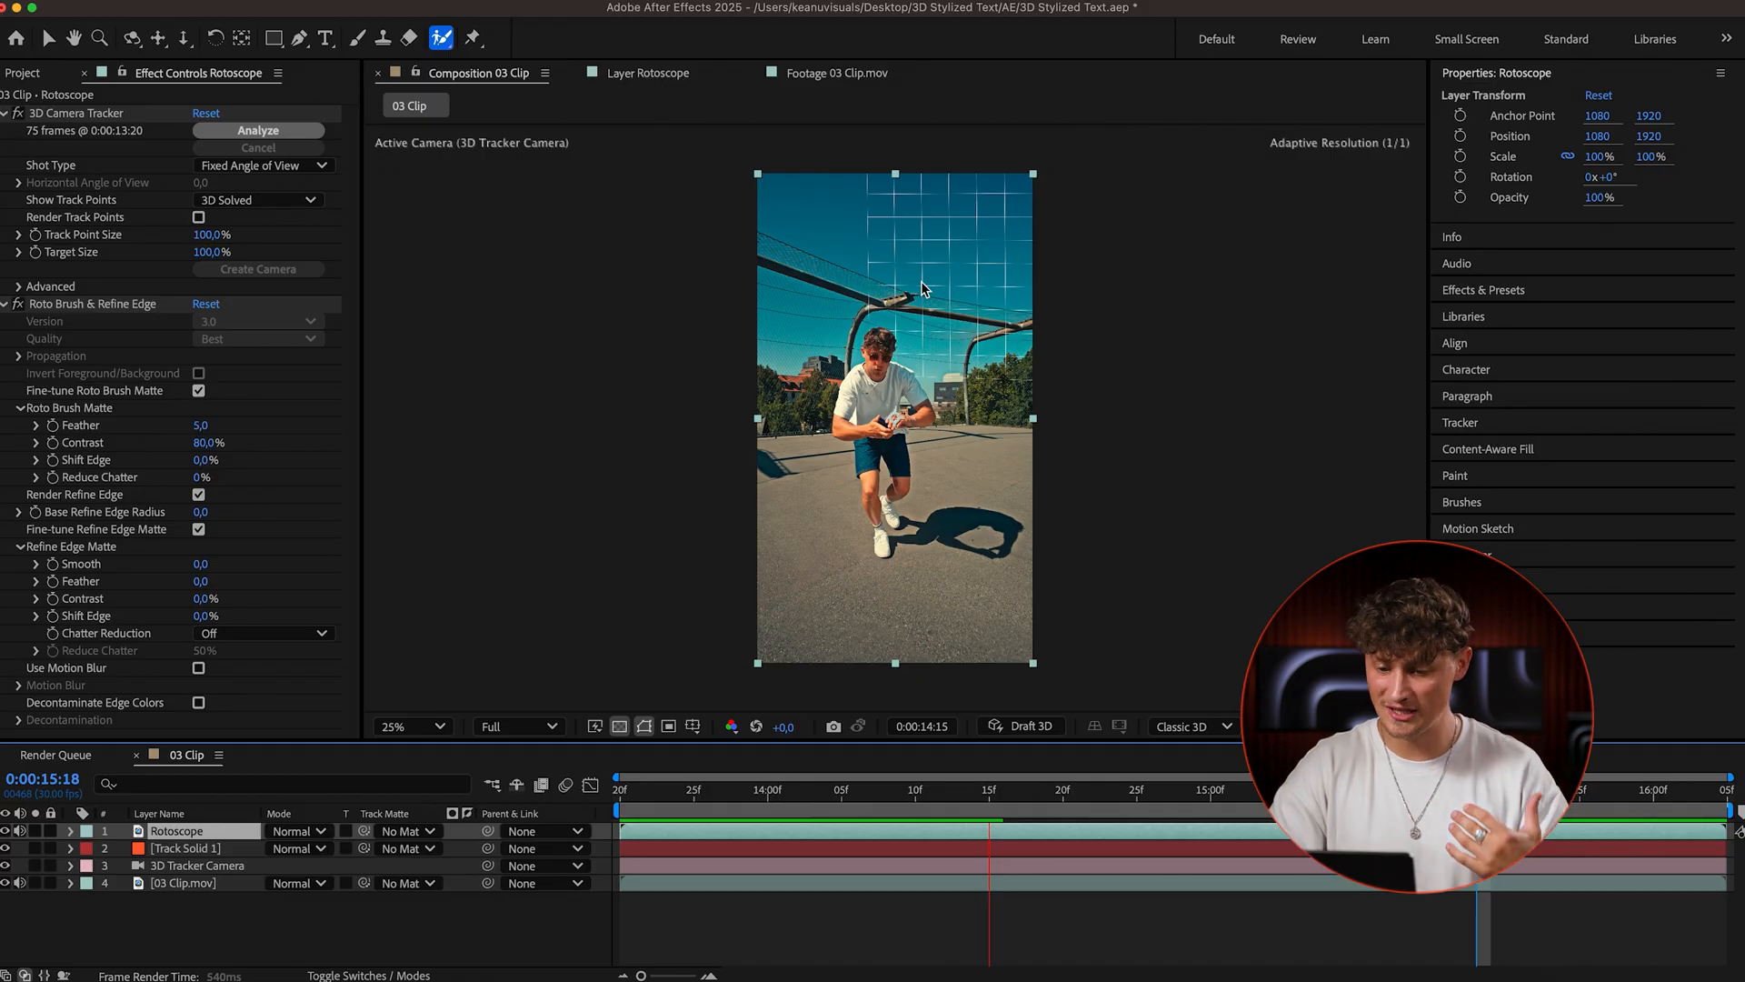
{"action": "left_click", "coordinate": [324, 39]}
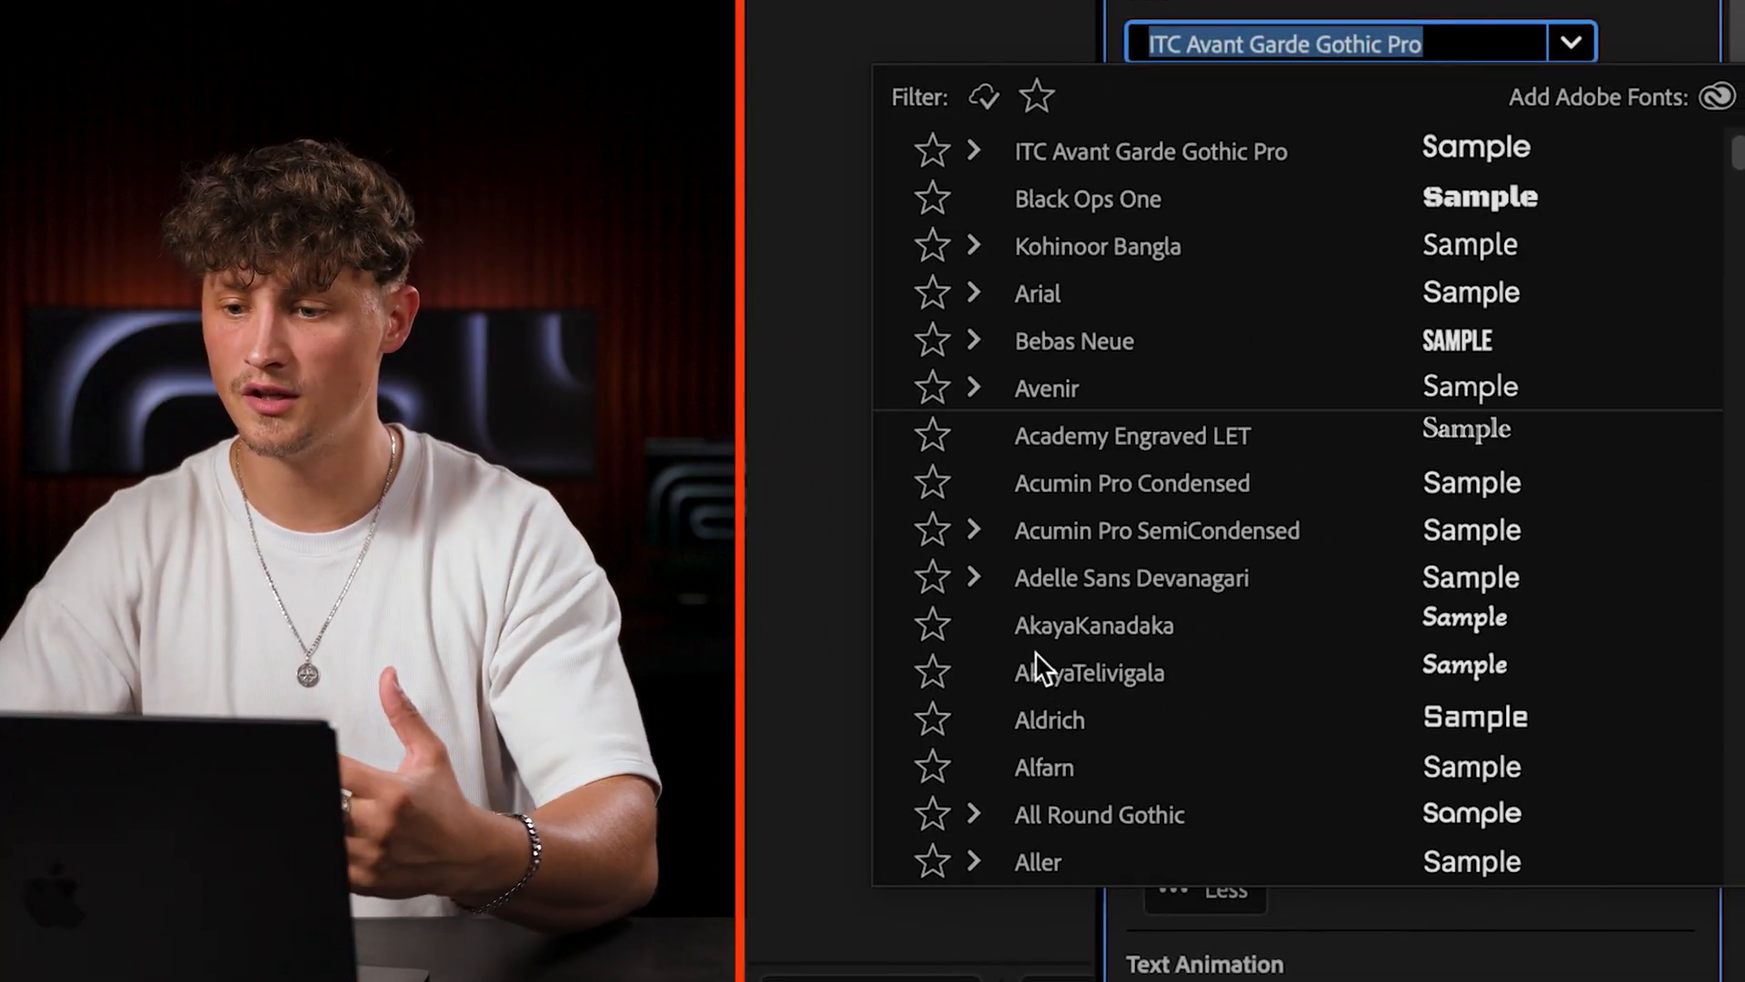
- Set the Galaxy Z Flip7 text to Nickel Gothic Variable Wide with white fill and 5 px stroke
{"action": "type", "text": "nick"}
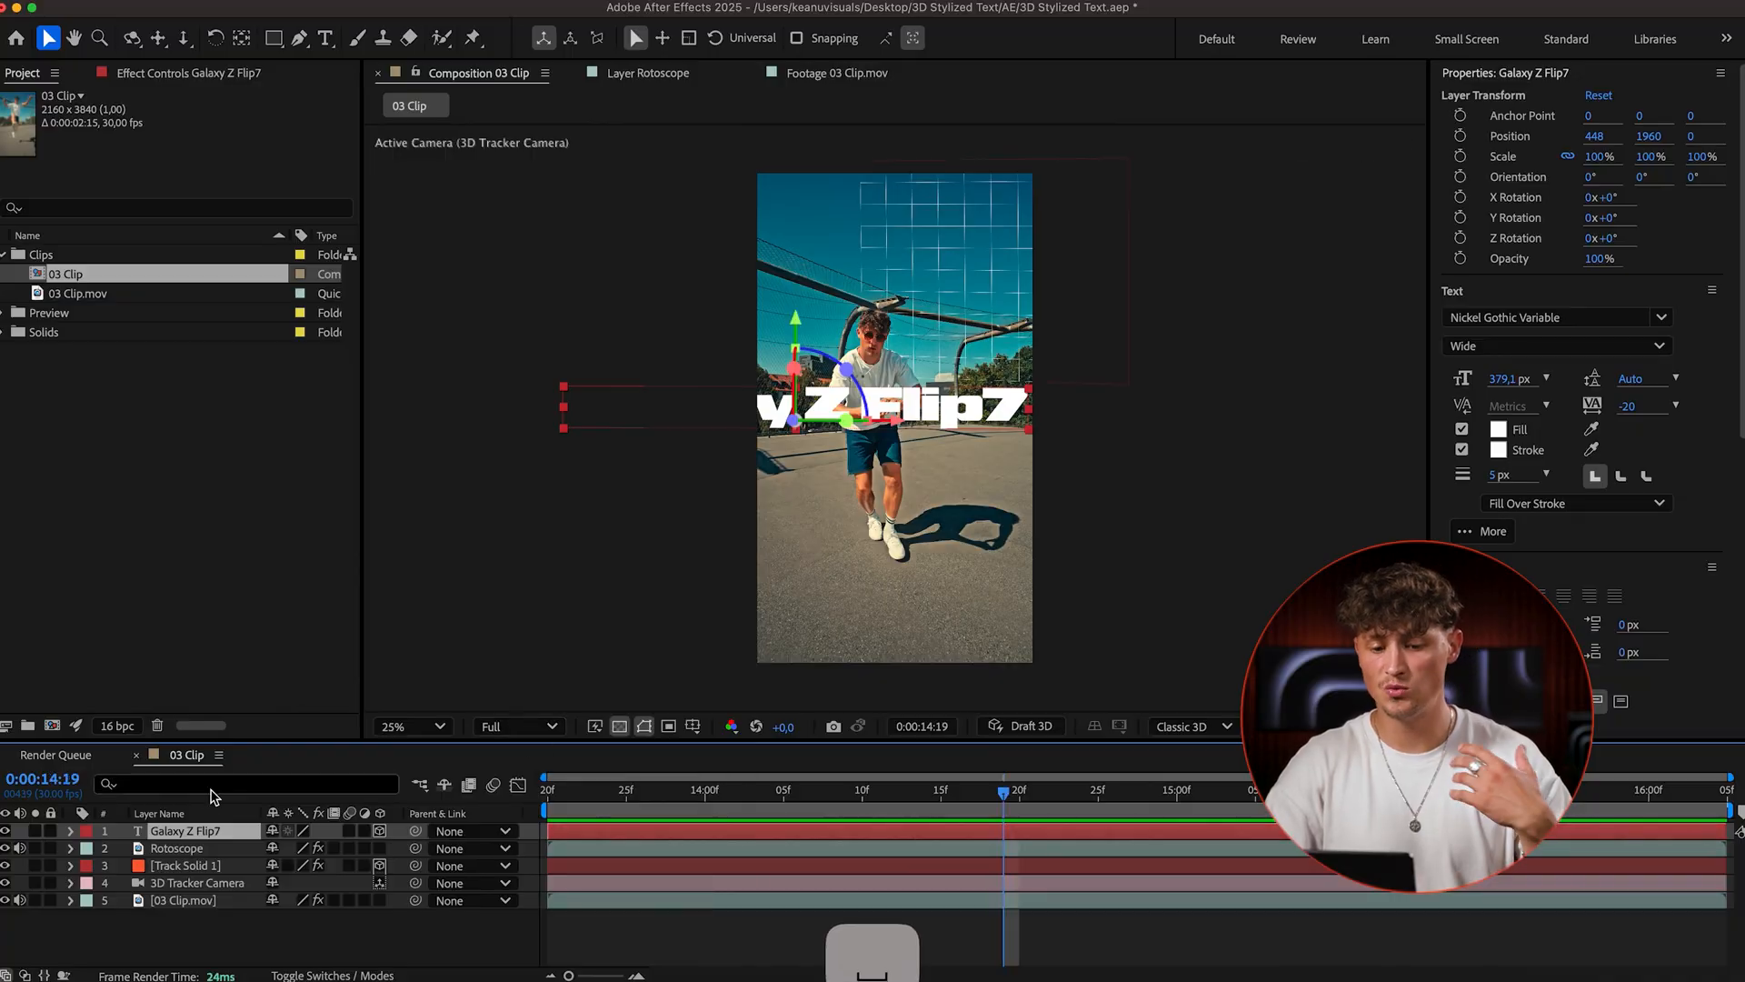
{"action": "left_click", "coordinate": [185, 864]}
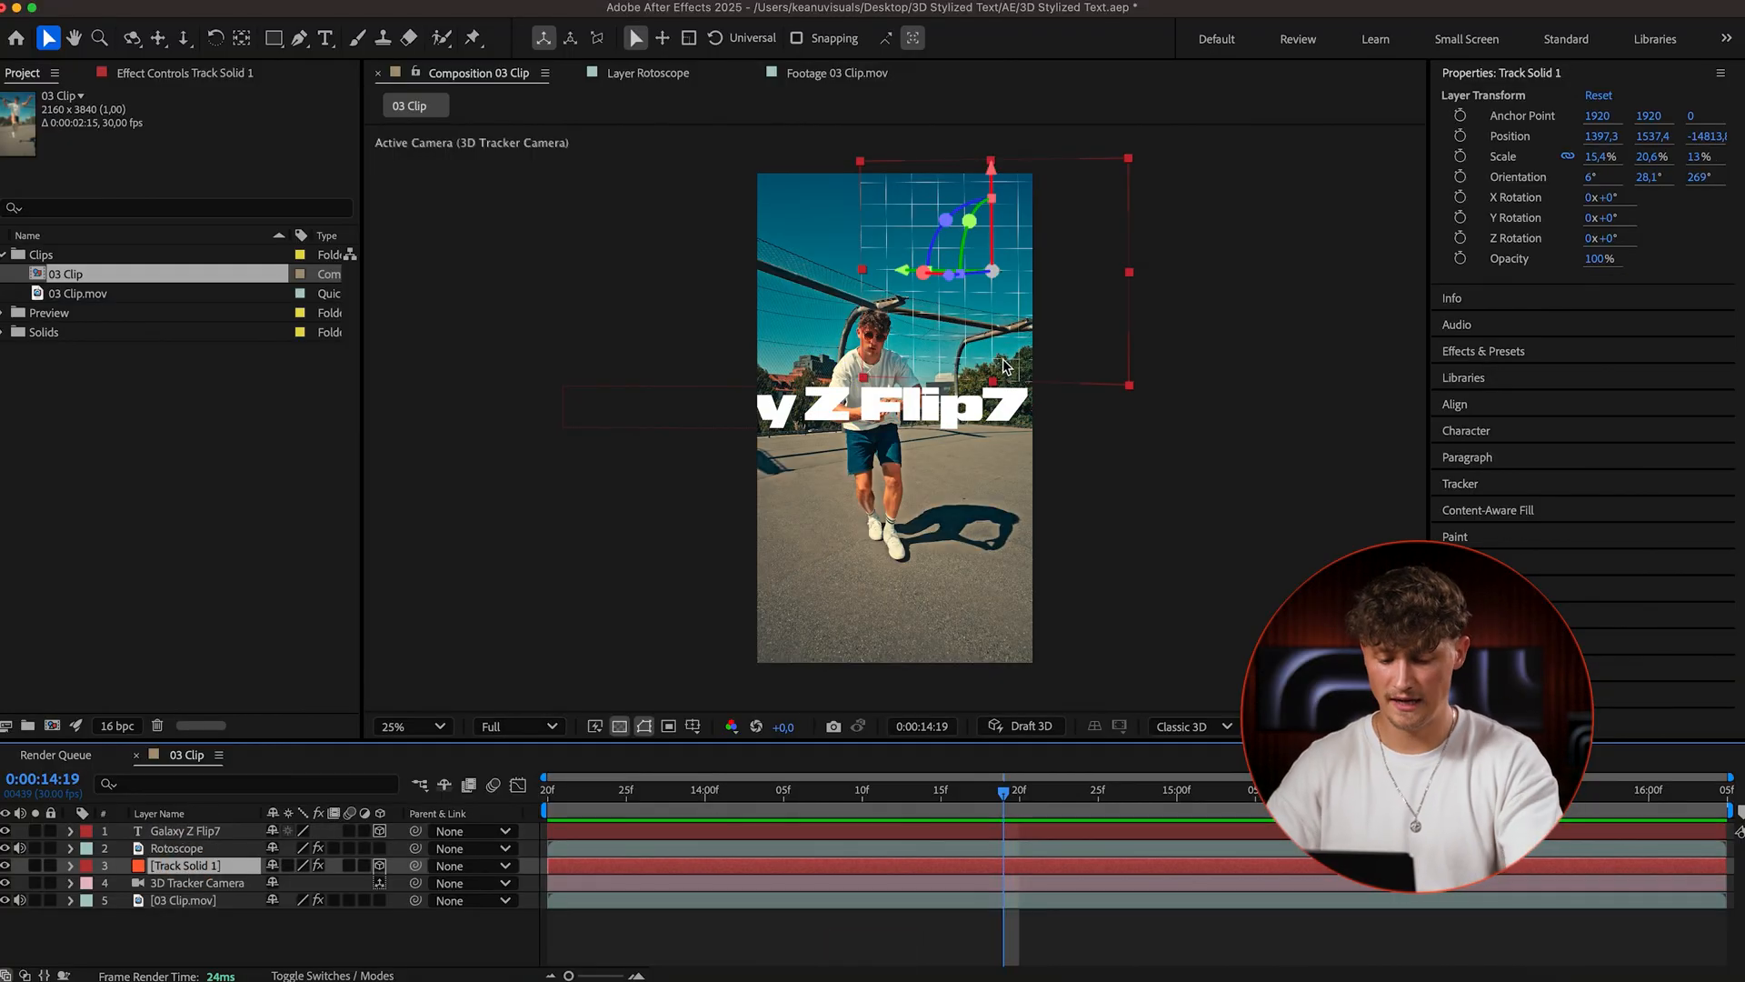
- Show Track Solid 1's Position and place Rotoscope above Galaxy Z Flip7 at 30% scale
{"action": "key", "text": "p"}
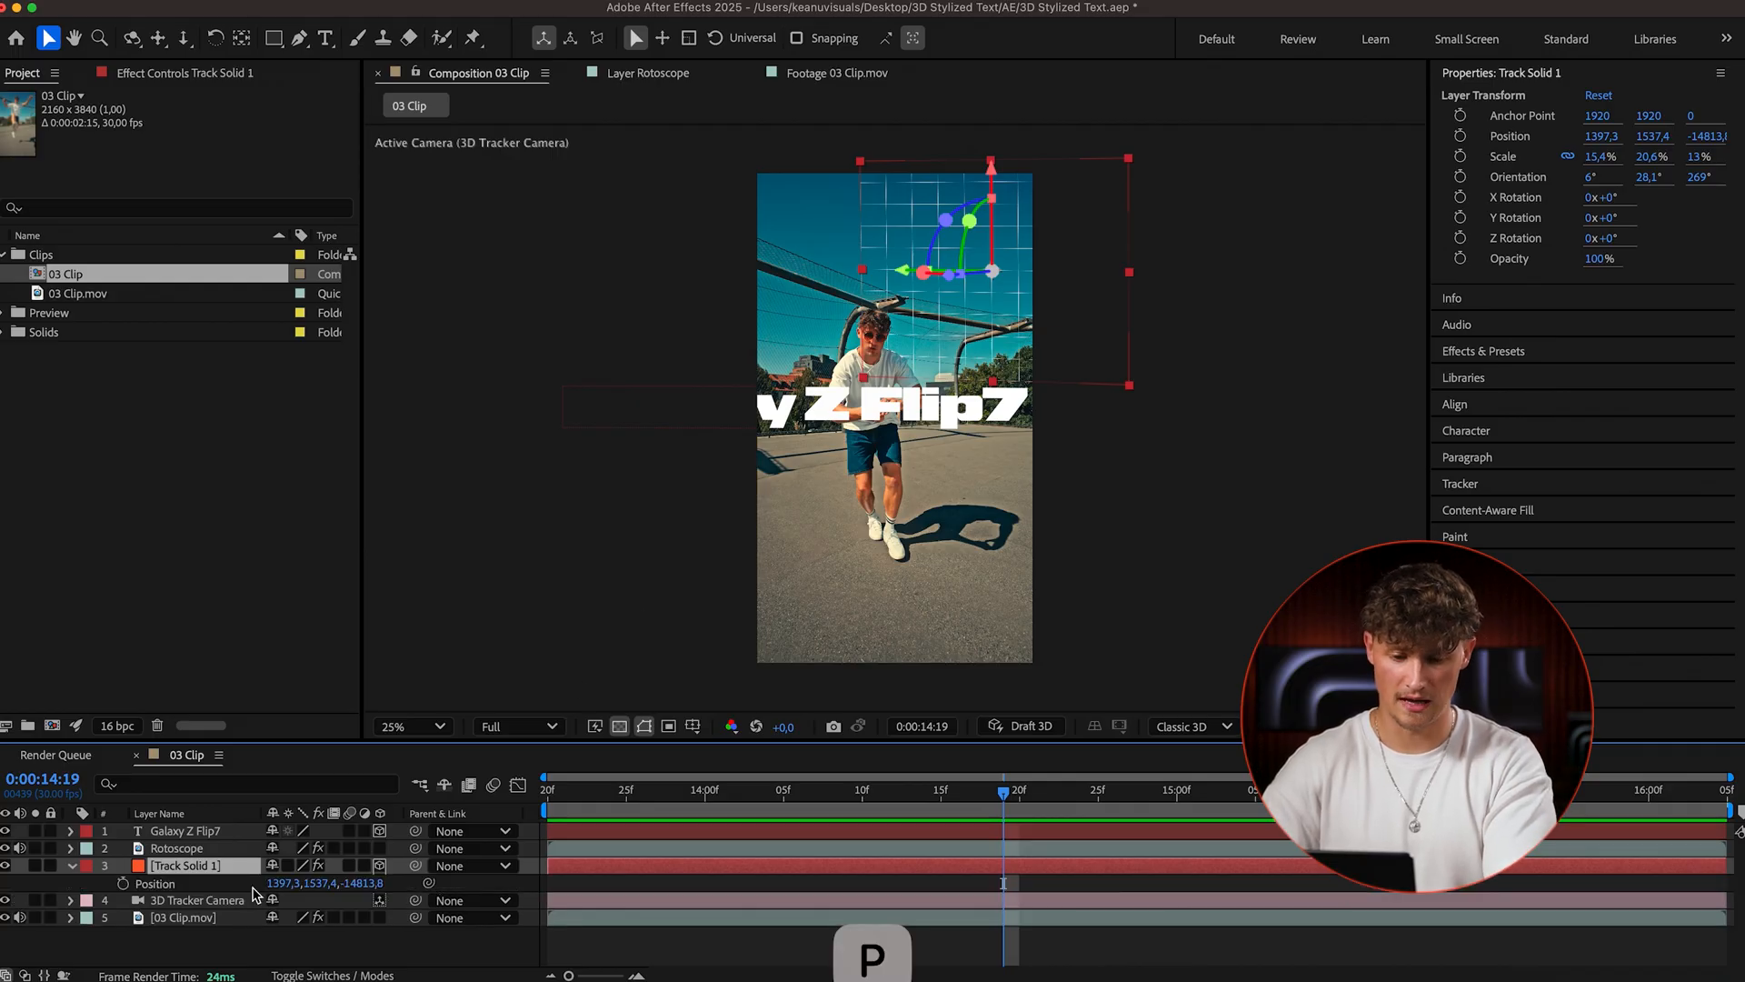
{"action": "left_click", "coordinate": [184, 830]}
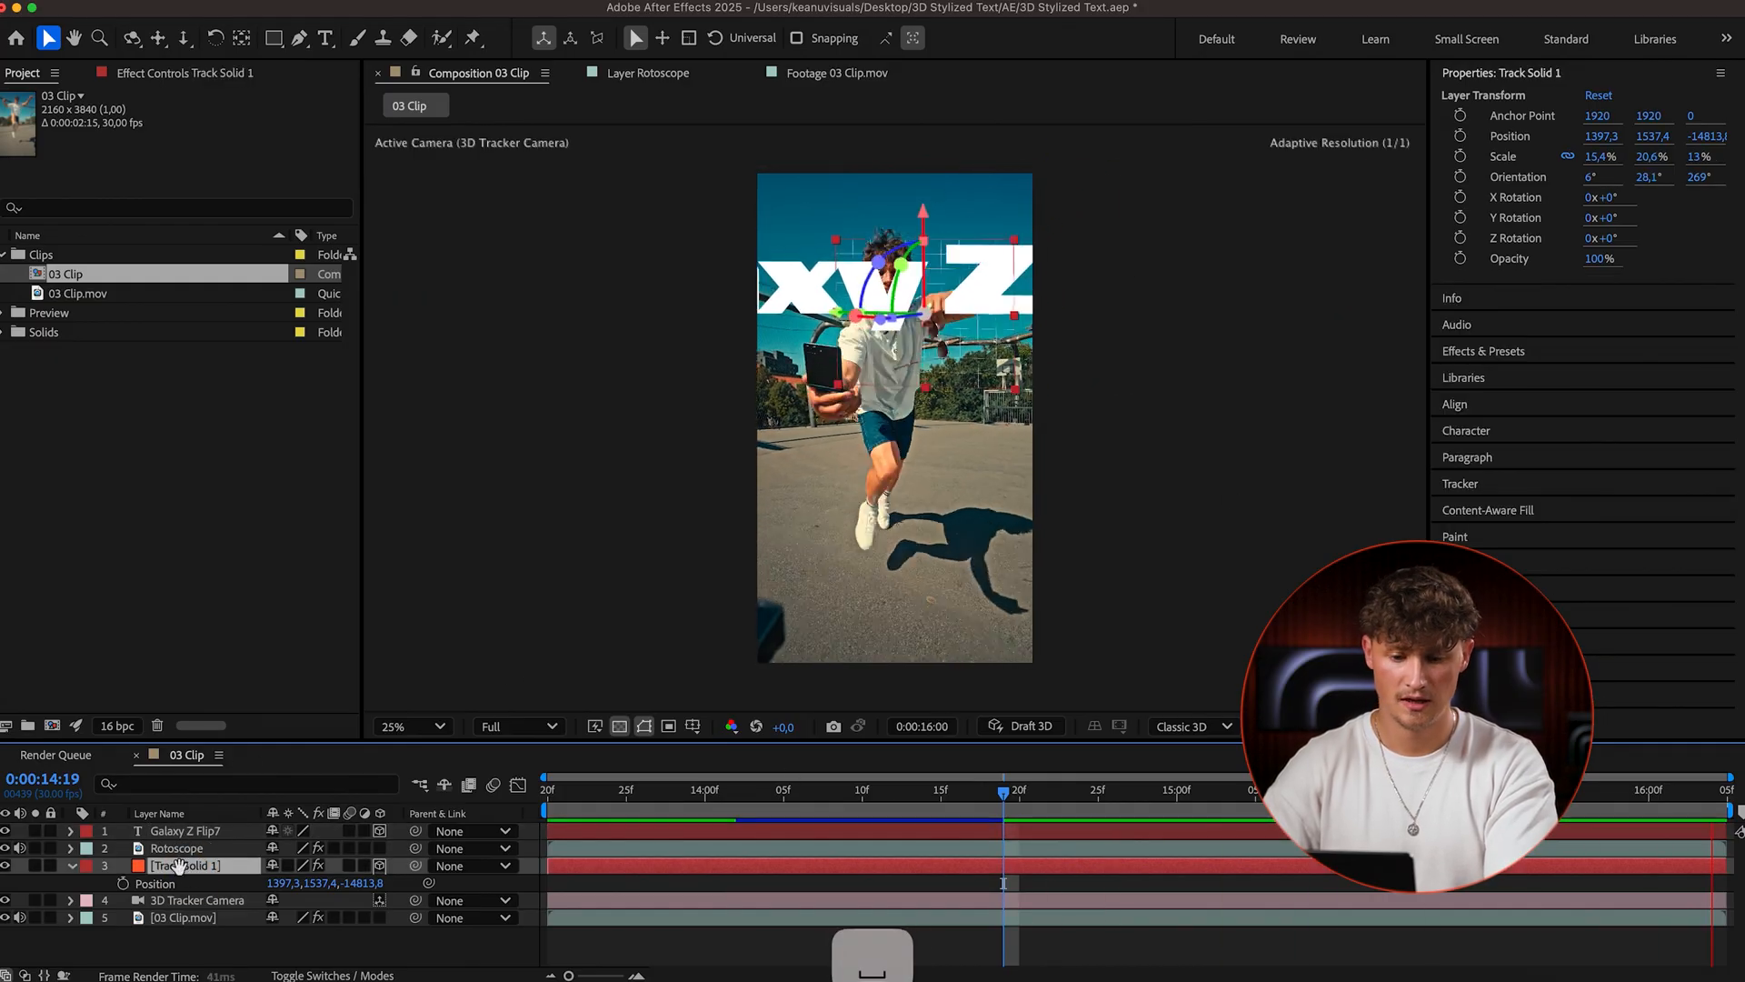
{"action": "left_click", "coordinate": [184, 830]}
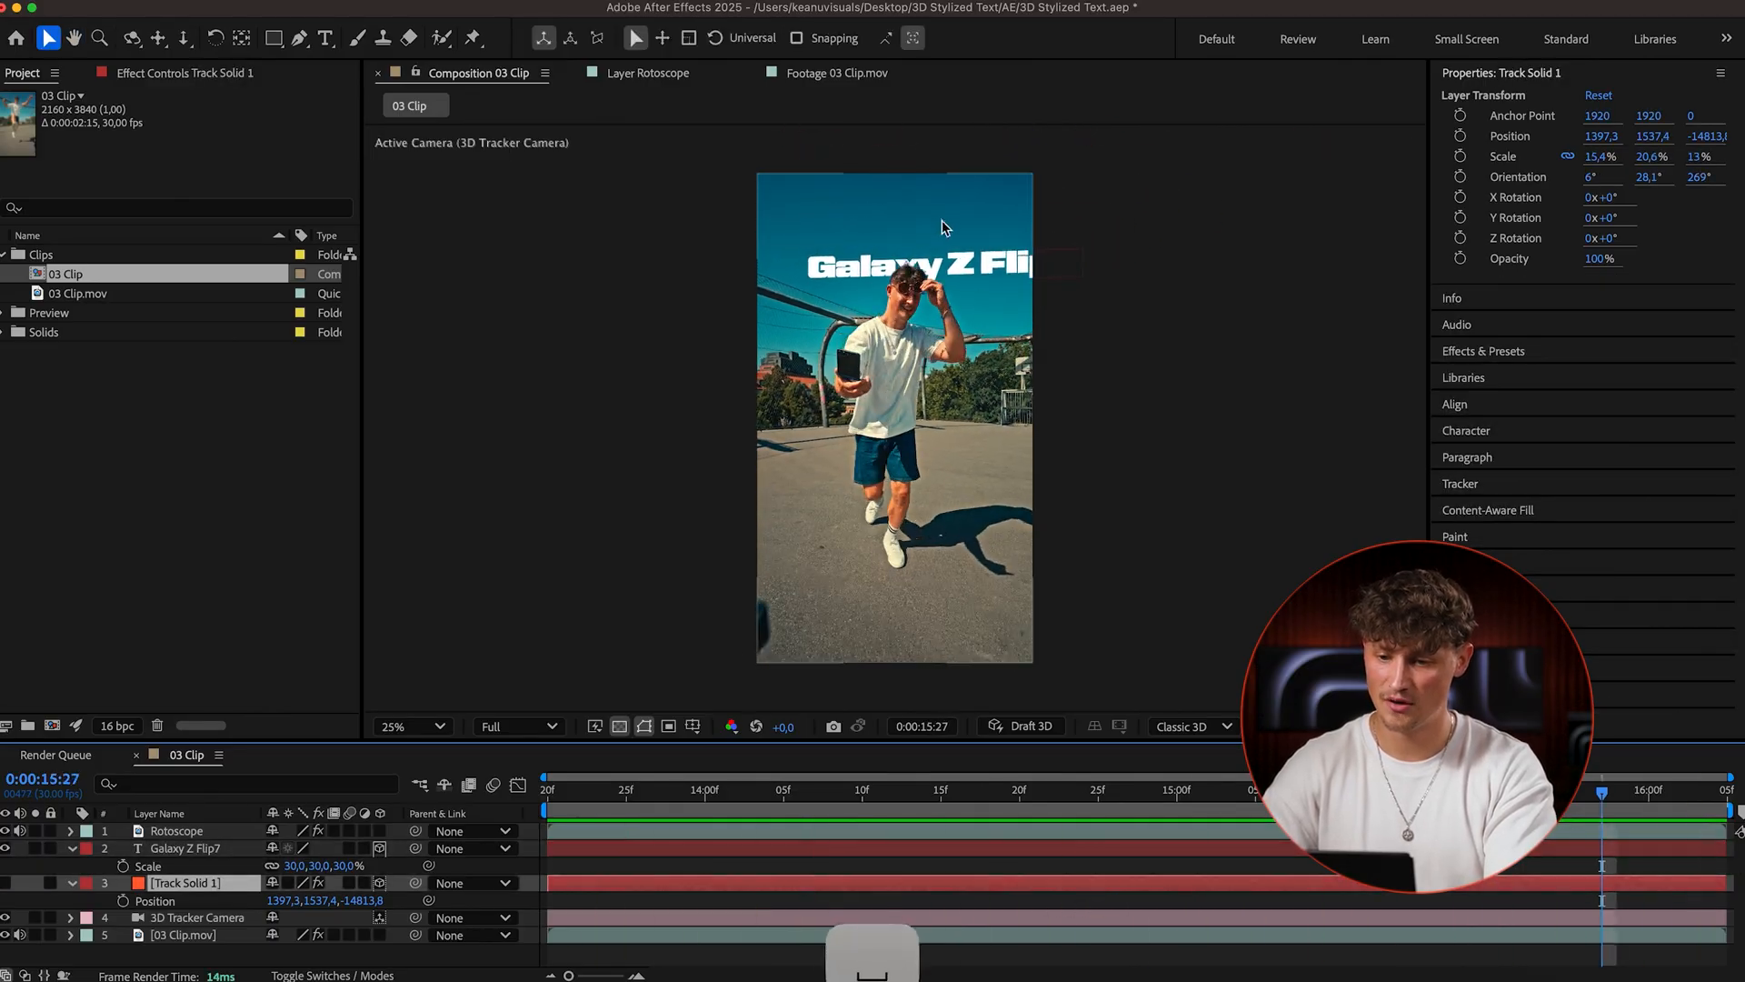
{"action": "left_click", "coordinate": [175, 830]}
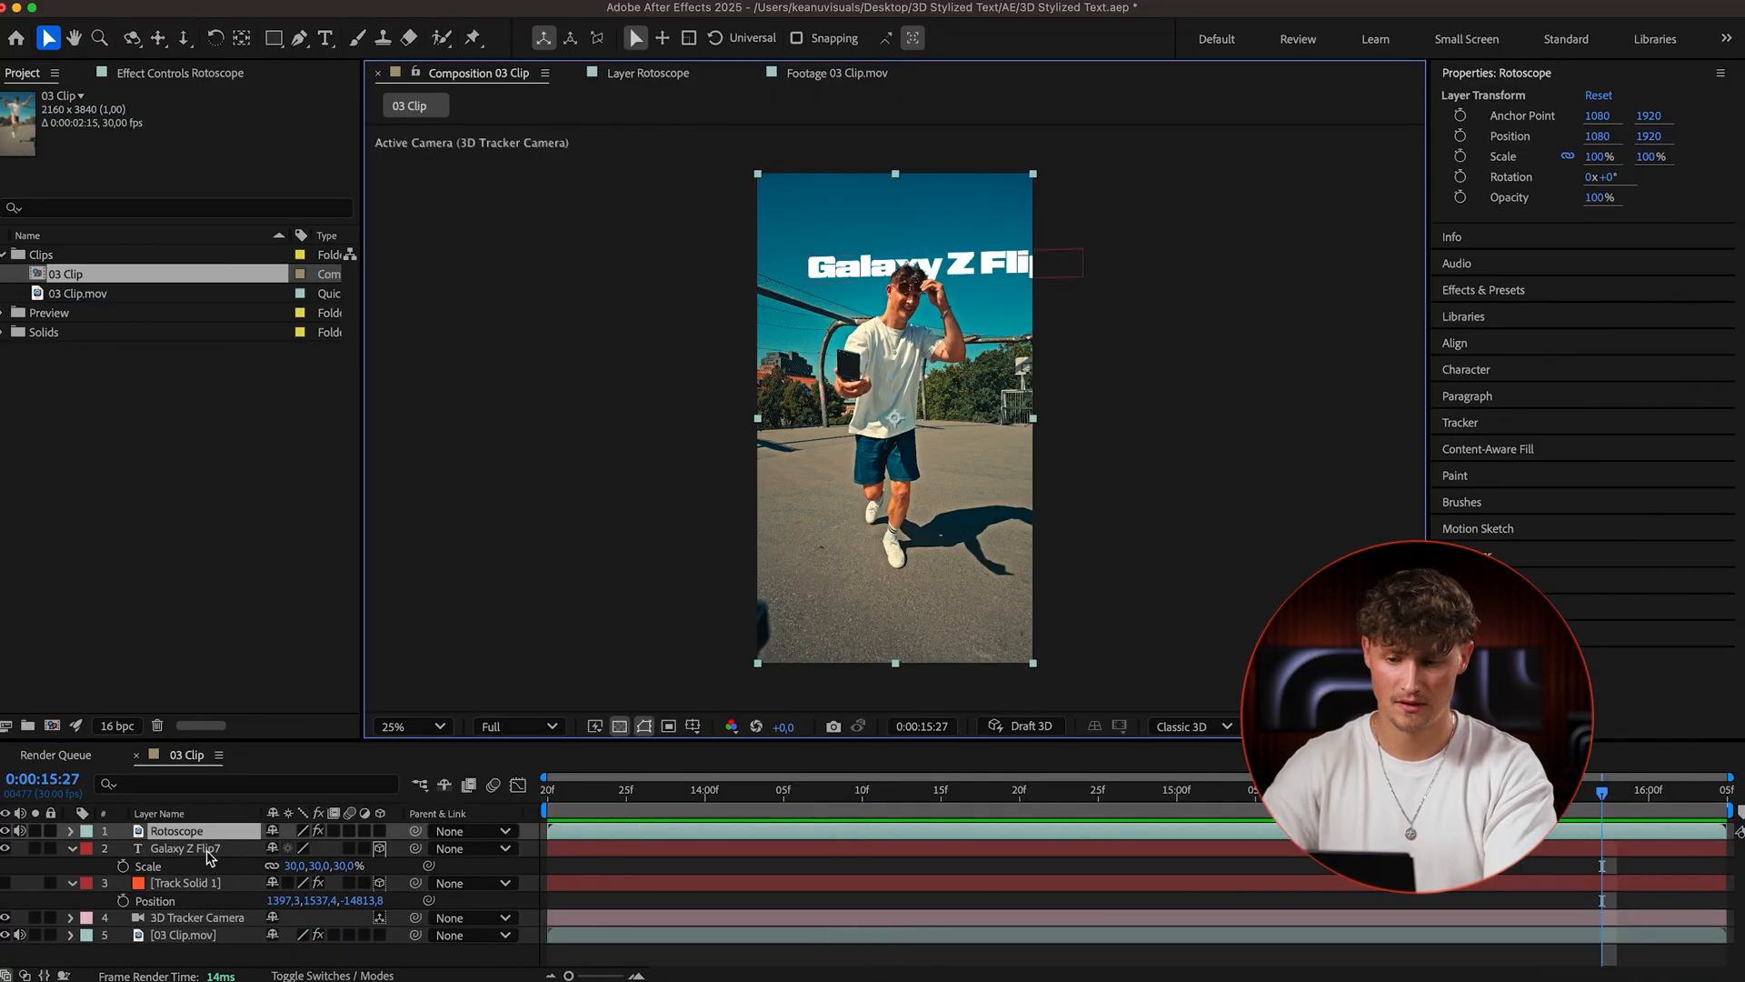
{"action": "left_click", "coordinate": [180, 848]}
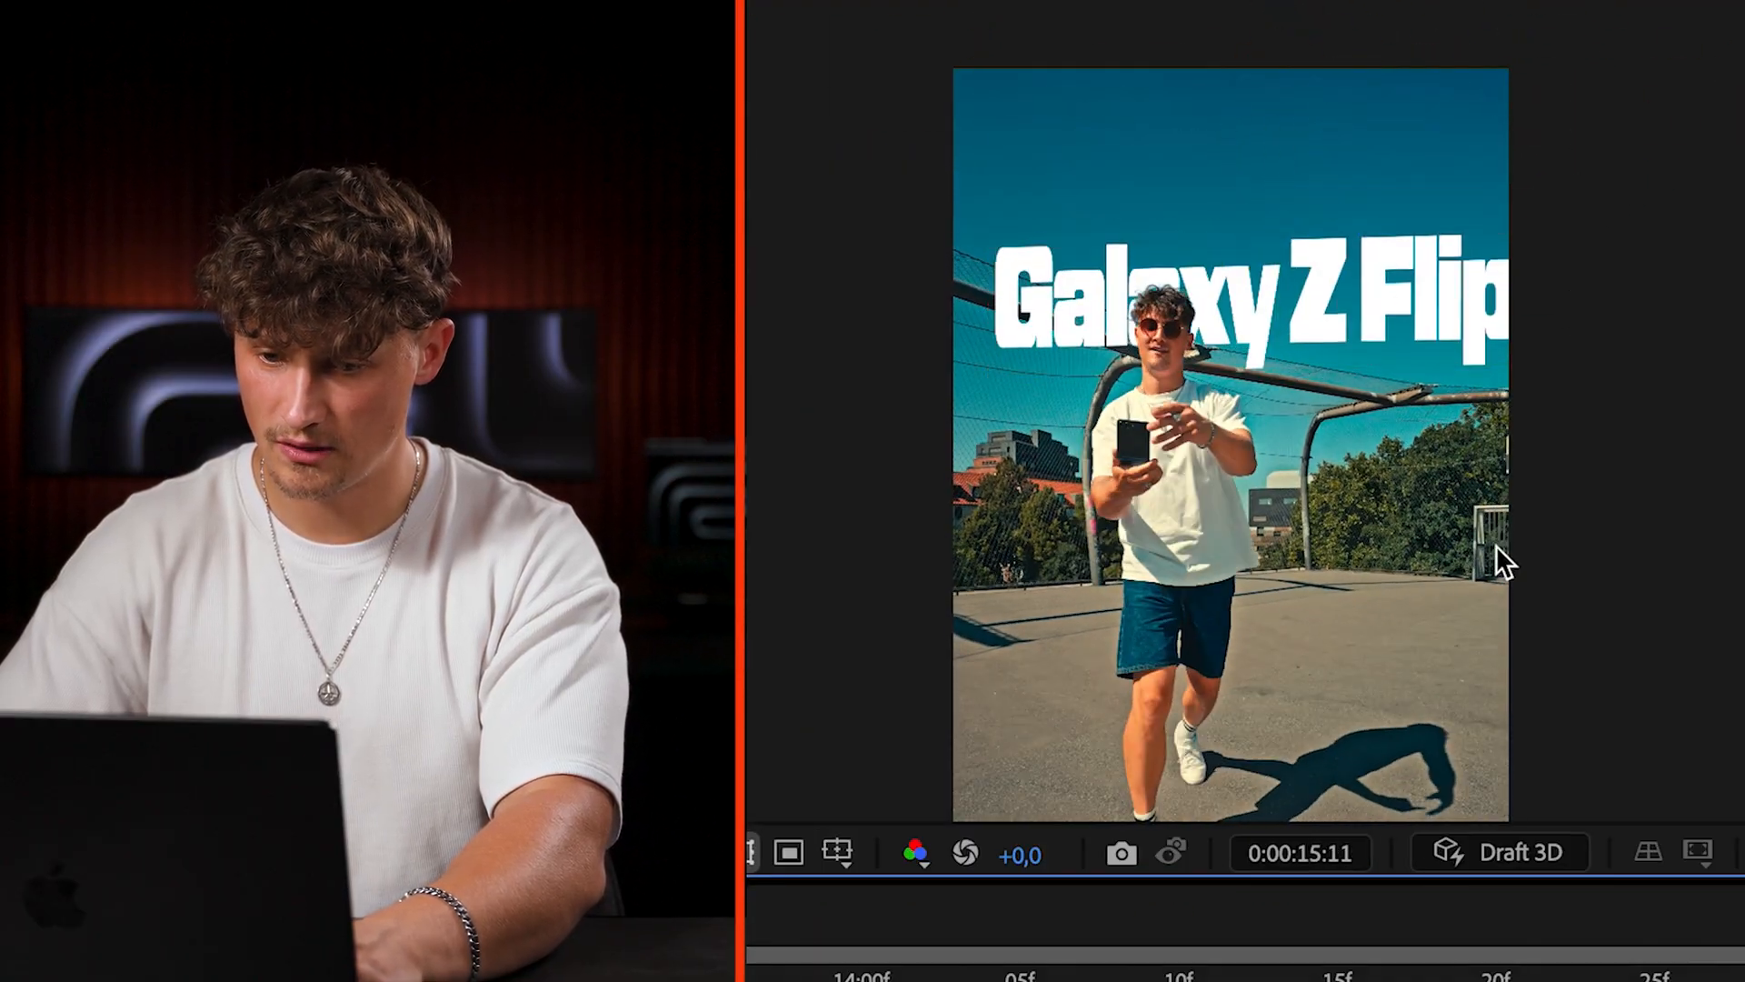
{"action": "left_click", "coordinate": [1224, 289]}
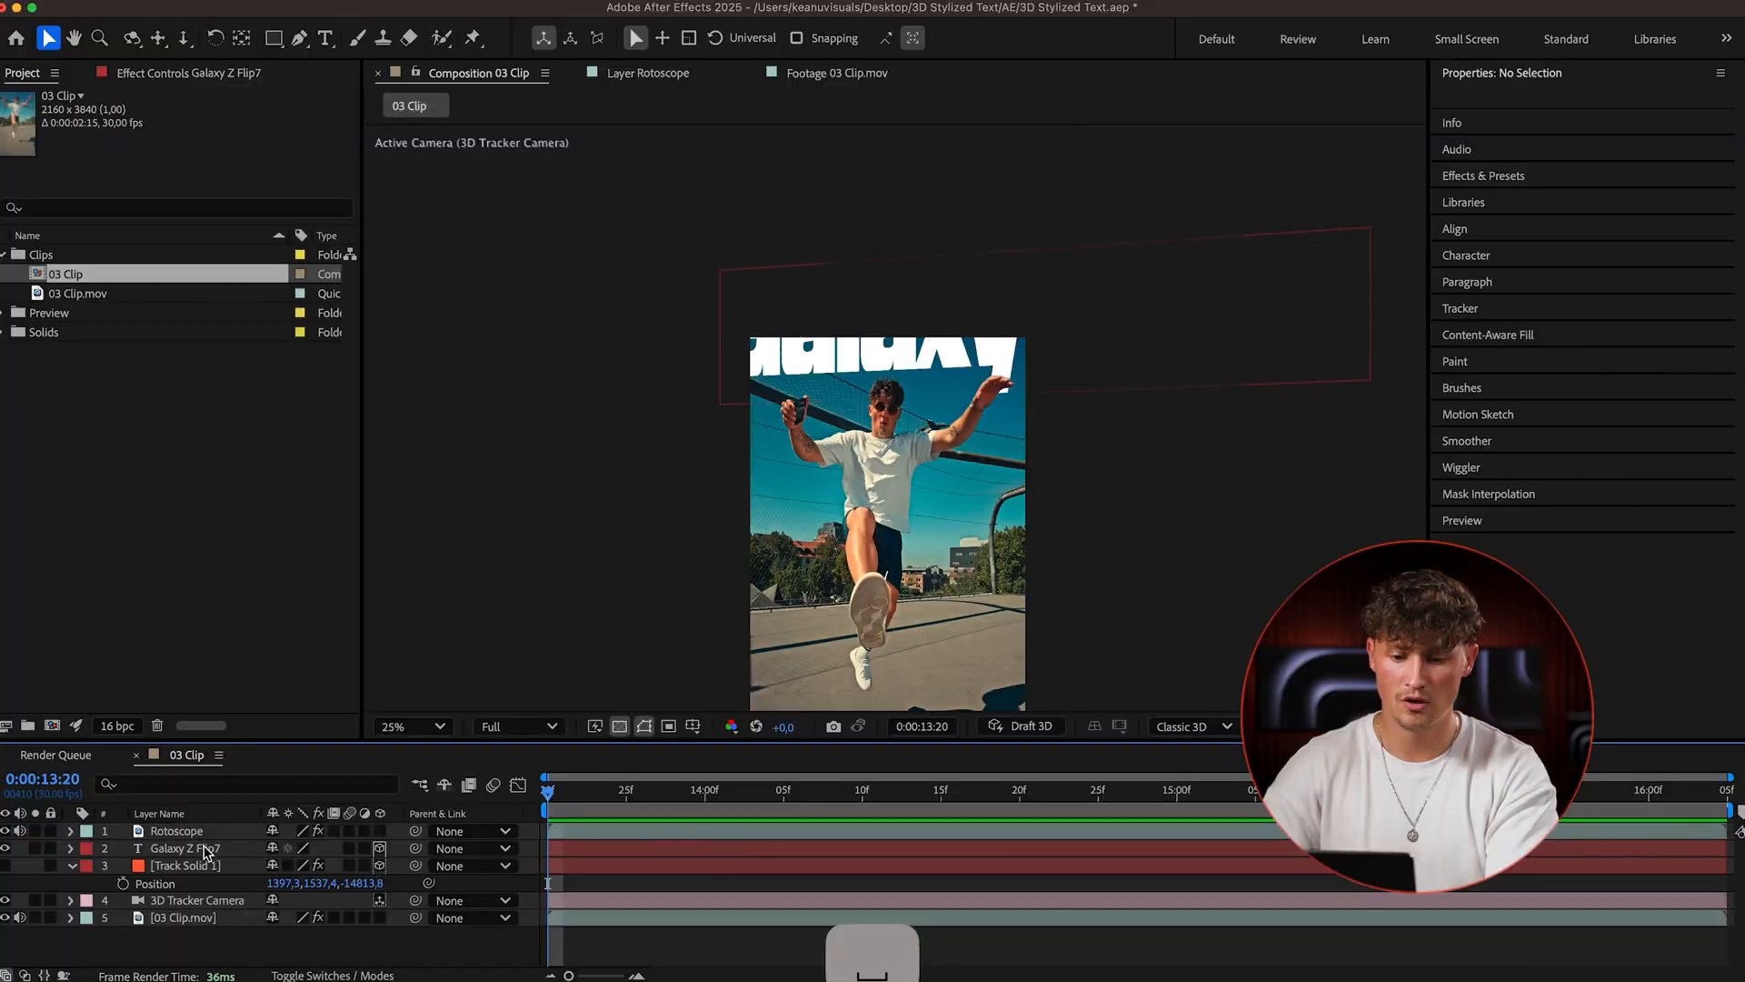
{"action": "left_click", "coordinate": [179, 848]}
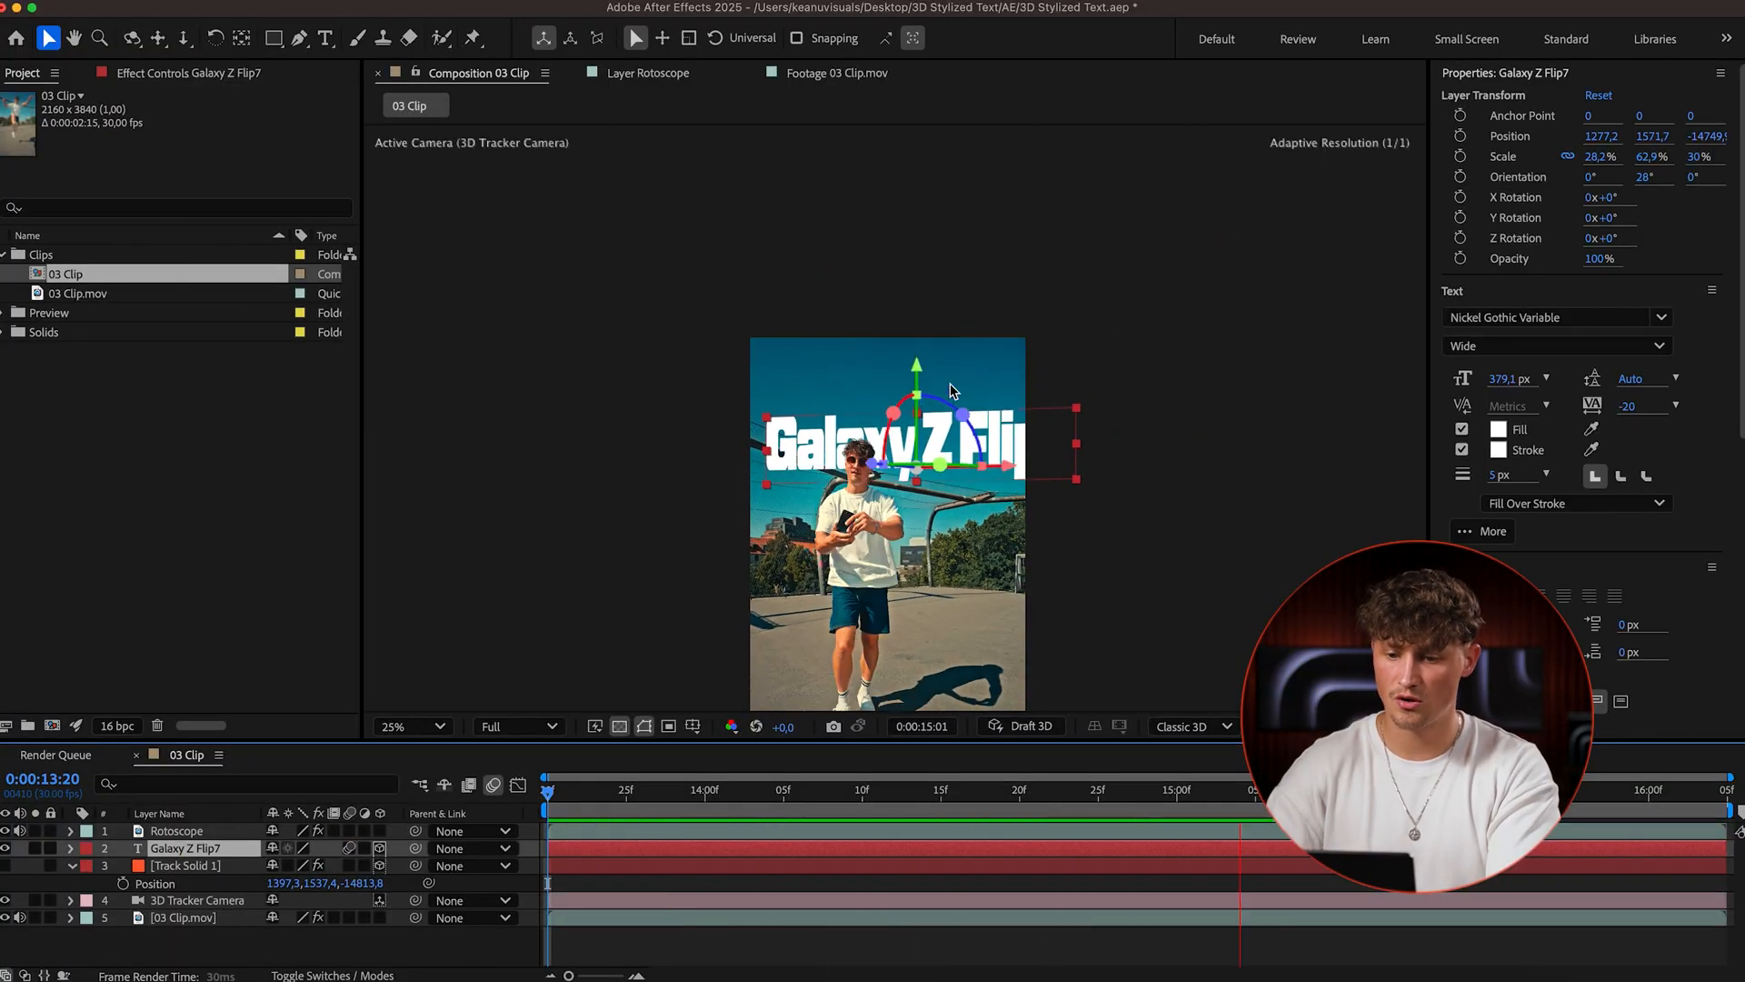
{"action": "left_click", "coordinate": [446, 695]}
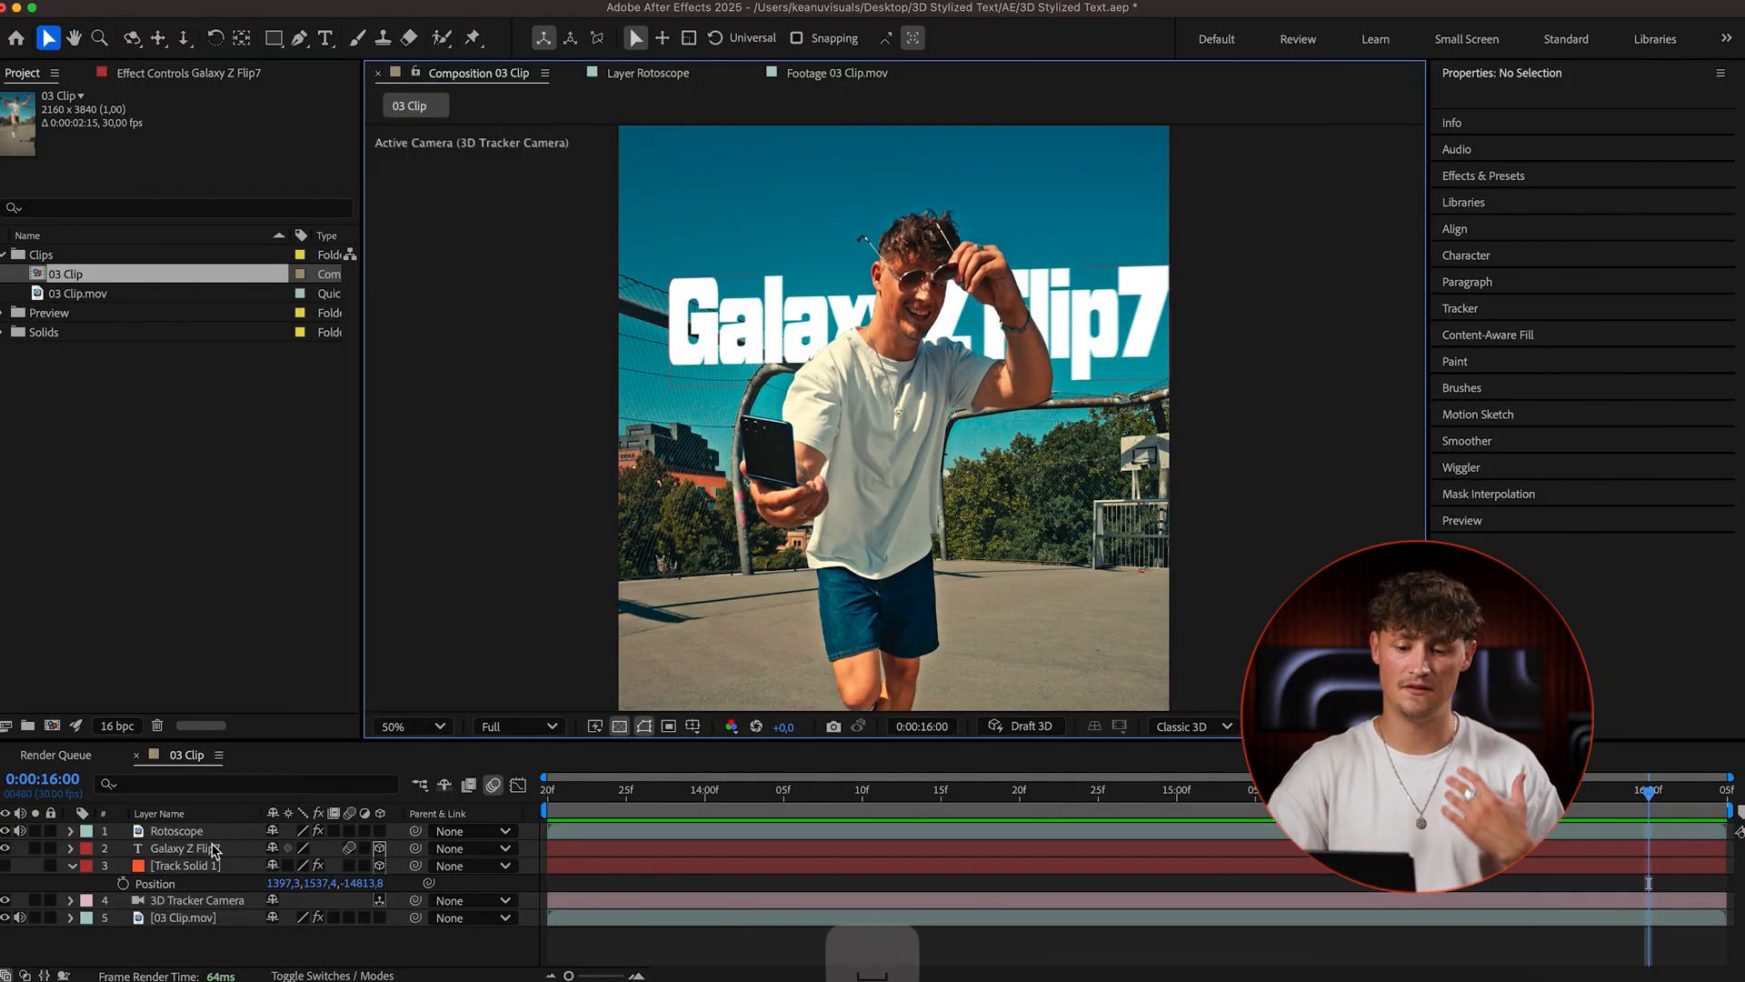
{"action": "left_click", "coordinate": [178, 848]}
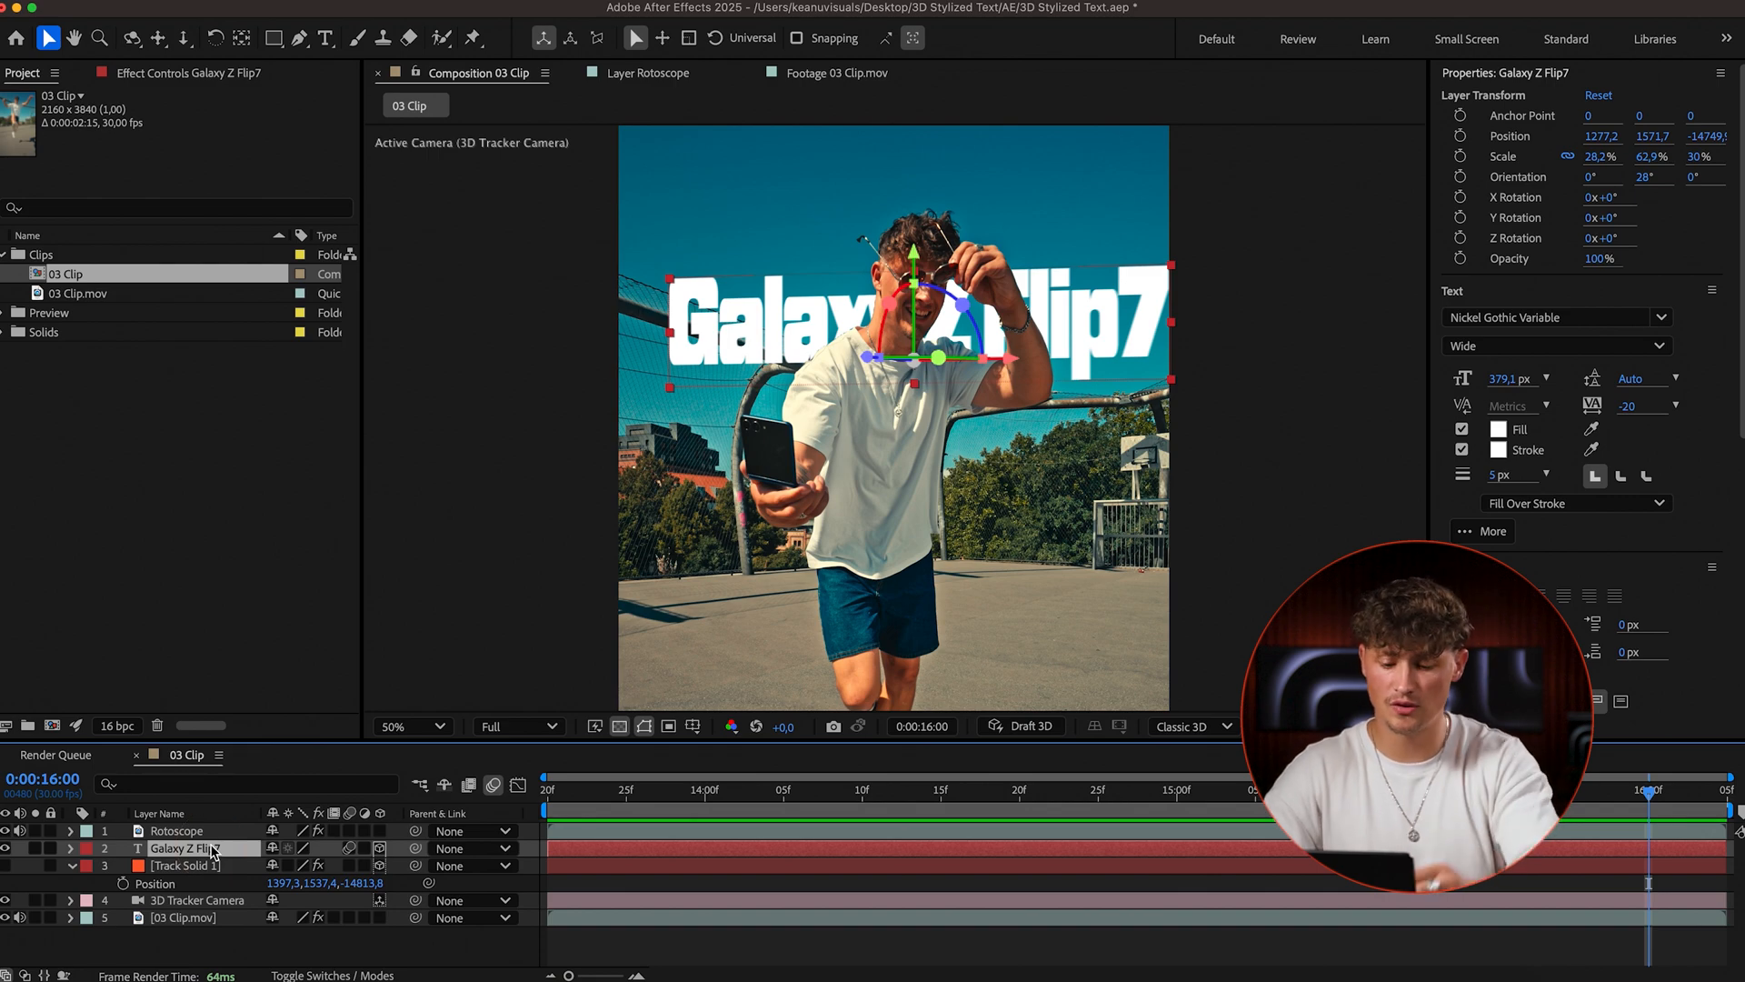
- Duplicate the text as a Shadow layer at 31% opacity and nudge its Position slightly
{"action": "key", "text": "cmd+d"}
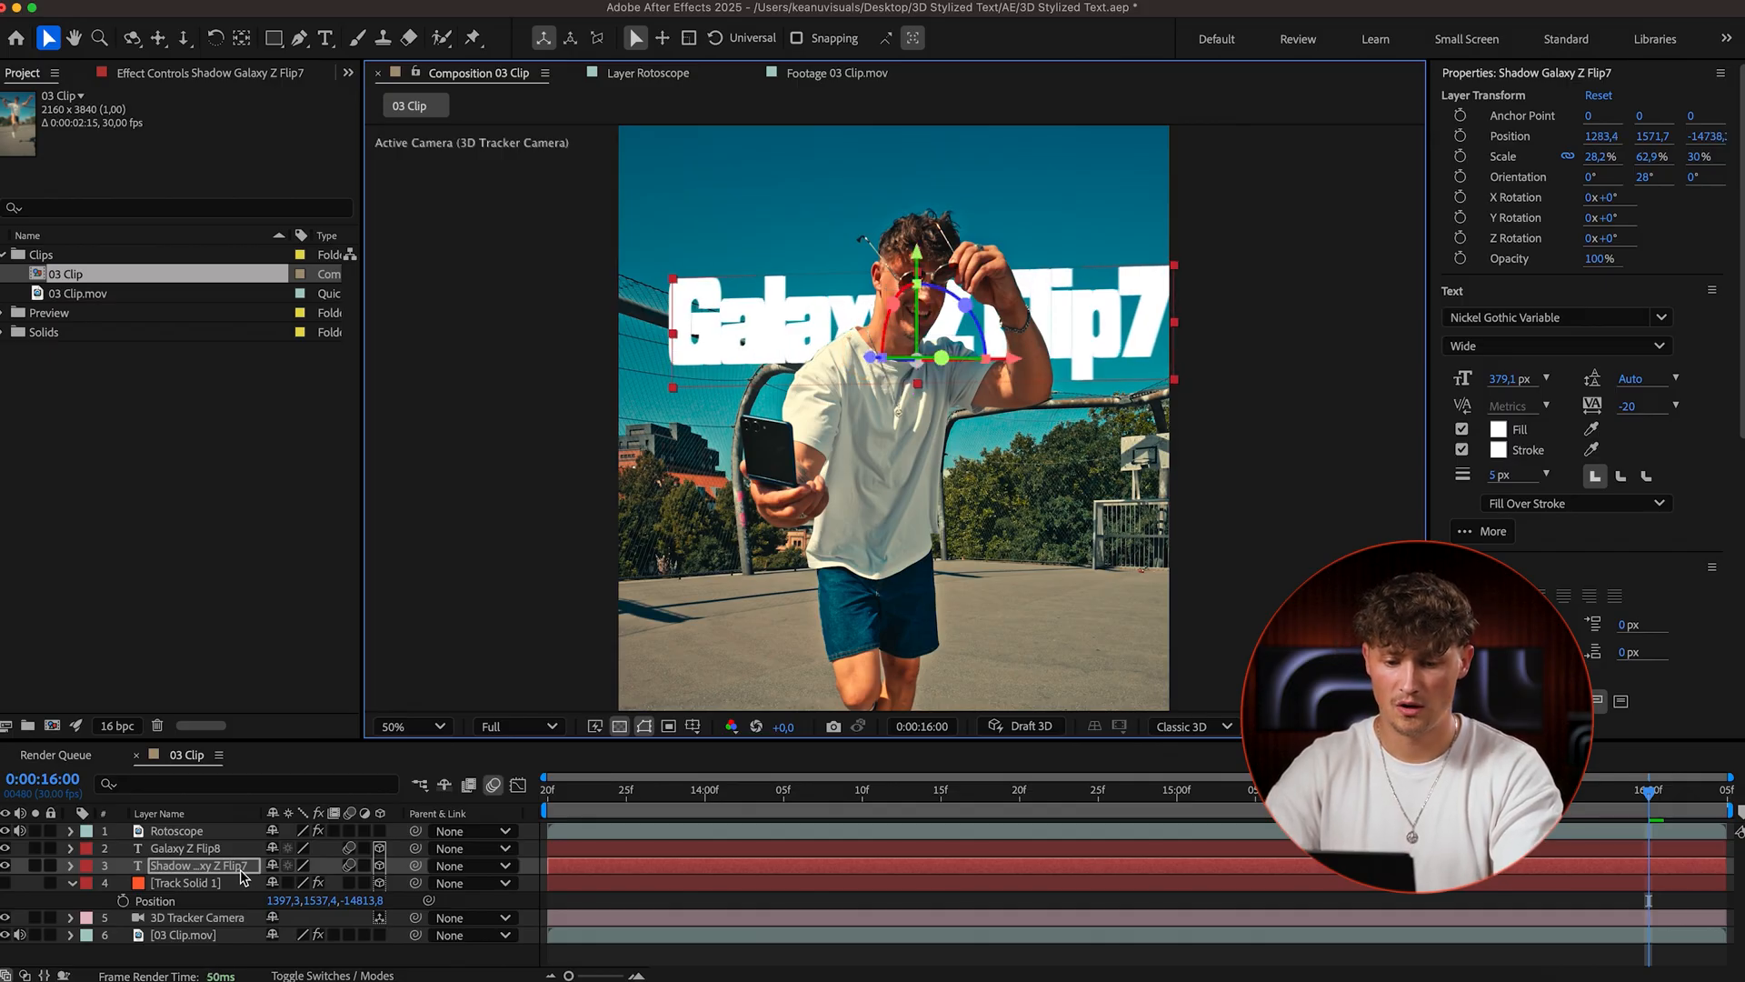
{"action": "left_click", "coordinate": [75, 864]}
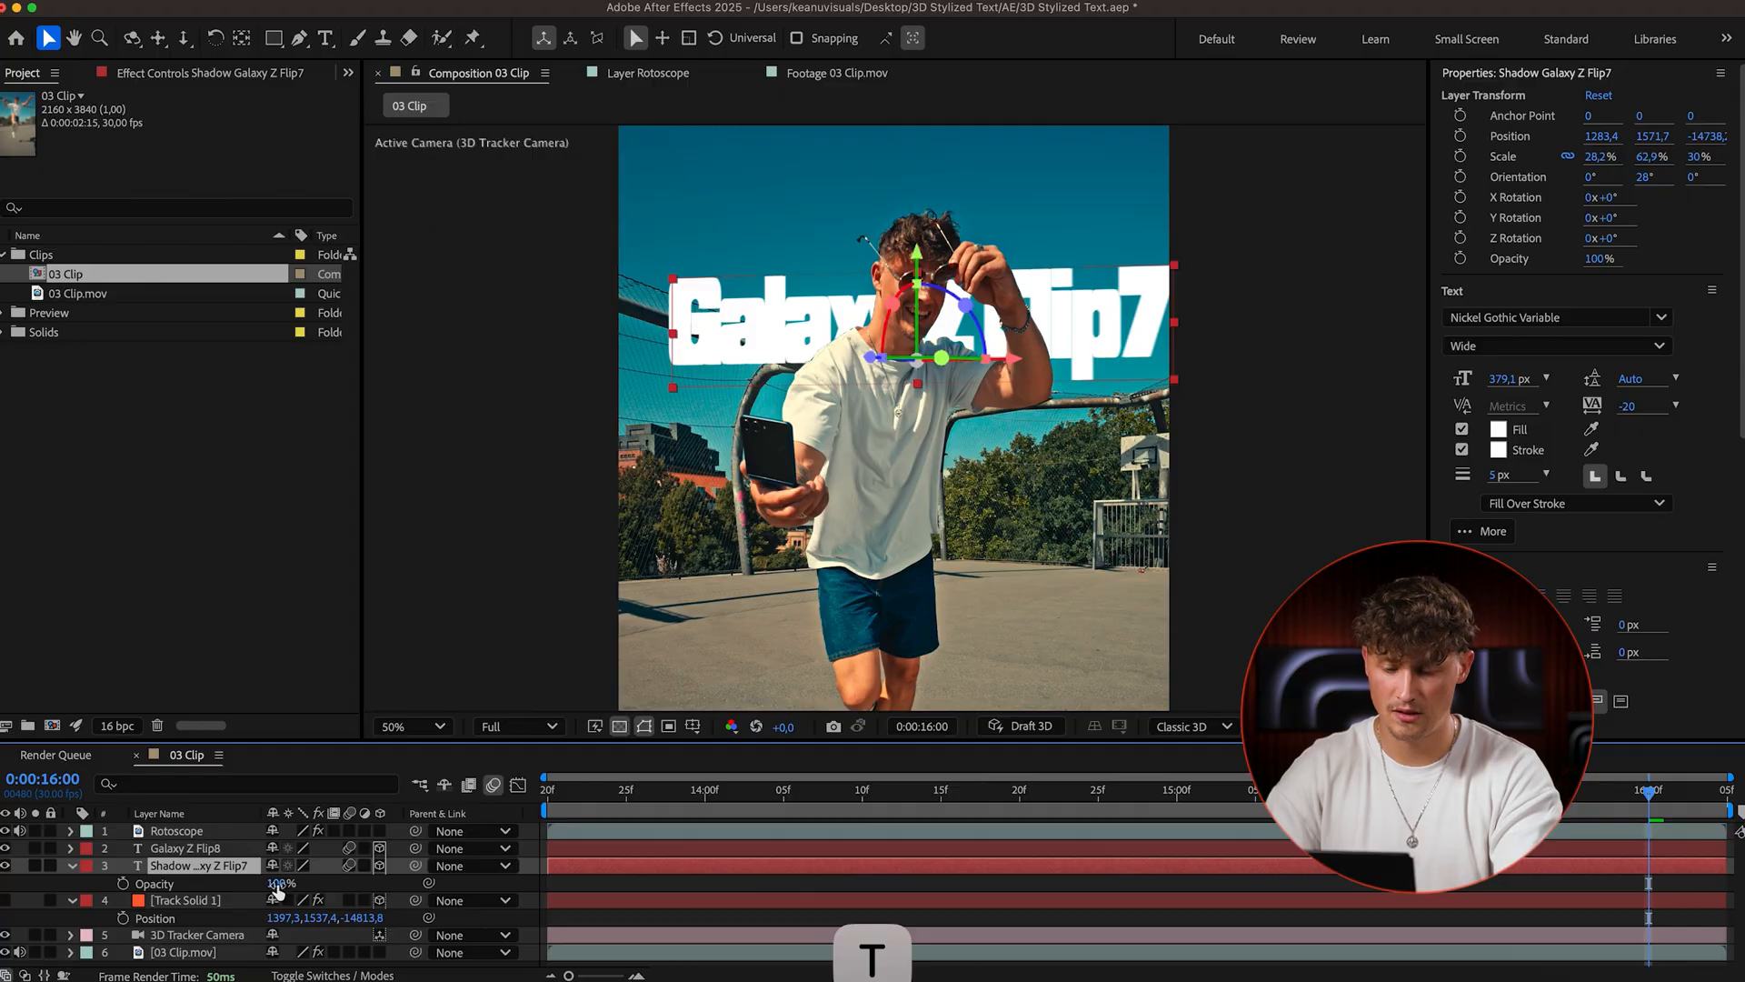
{"action": "left_click_drag", "start_coordinate": [282, 882], "coordinate": [223, 883]}
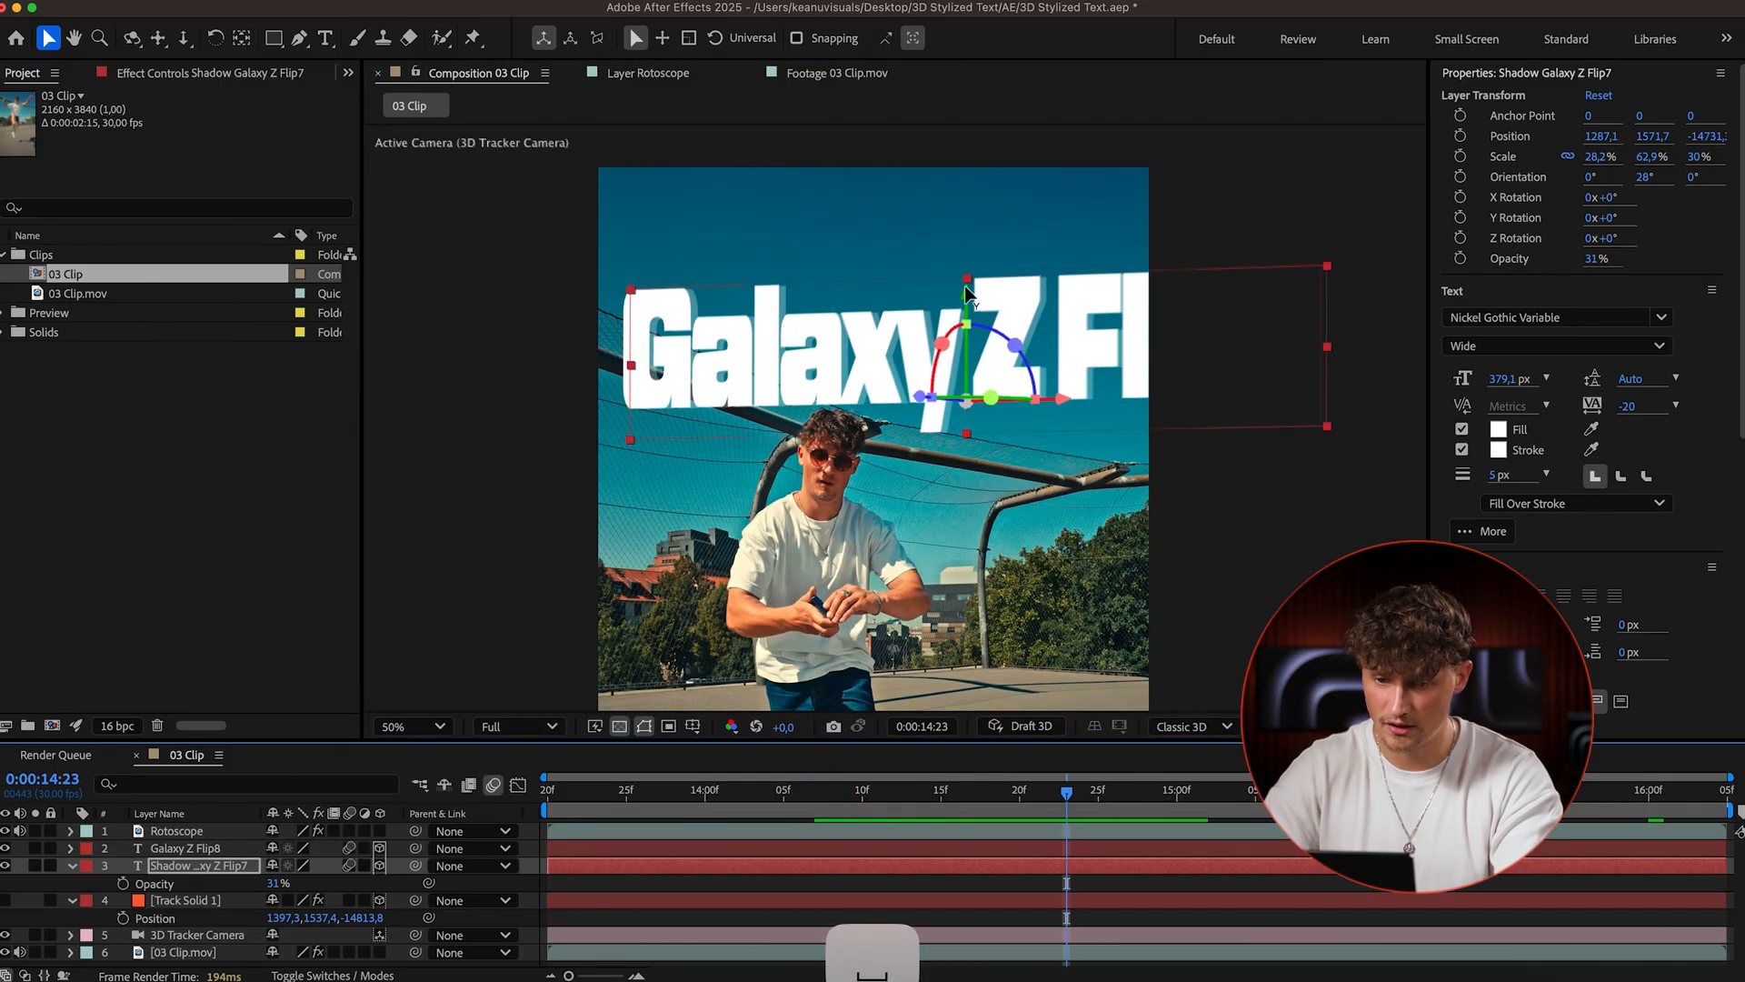
{"action": "left_click_drag", "start_coordinate": [964, 289], "coordinate": [964, 307]}
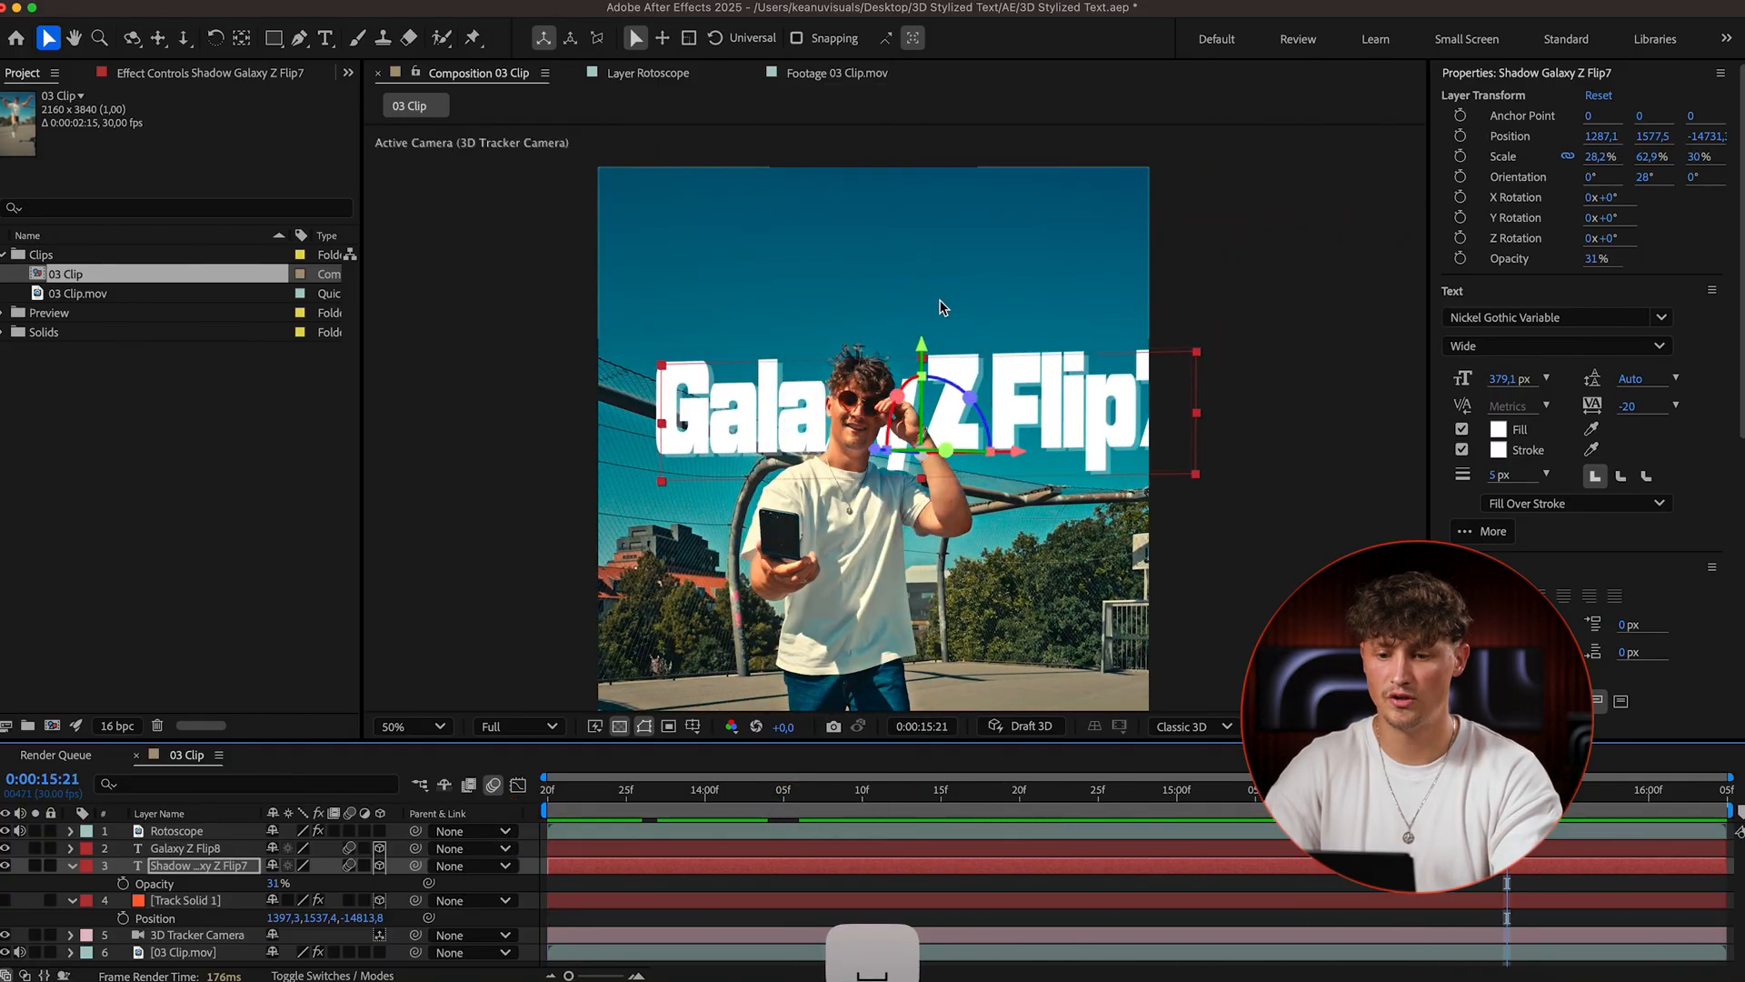
{"action": "left_click", "coordinate": [184, 848]}
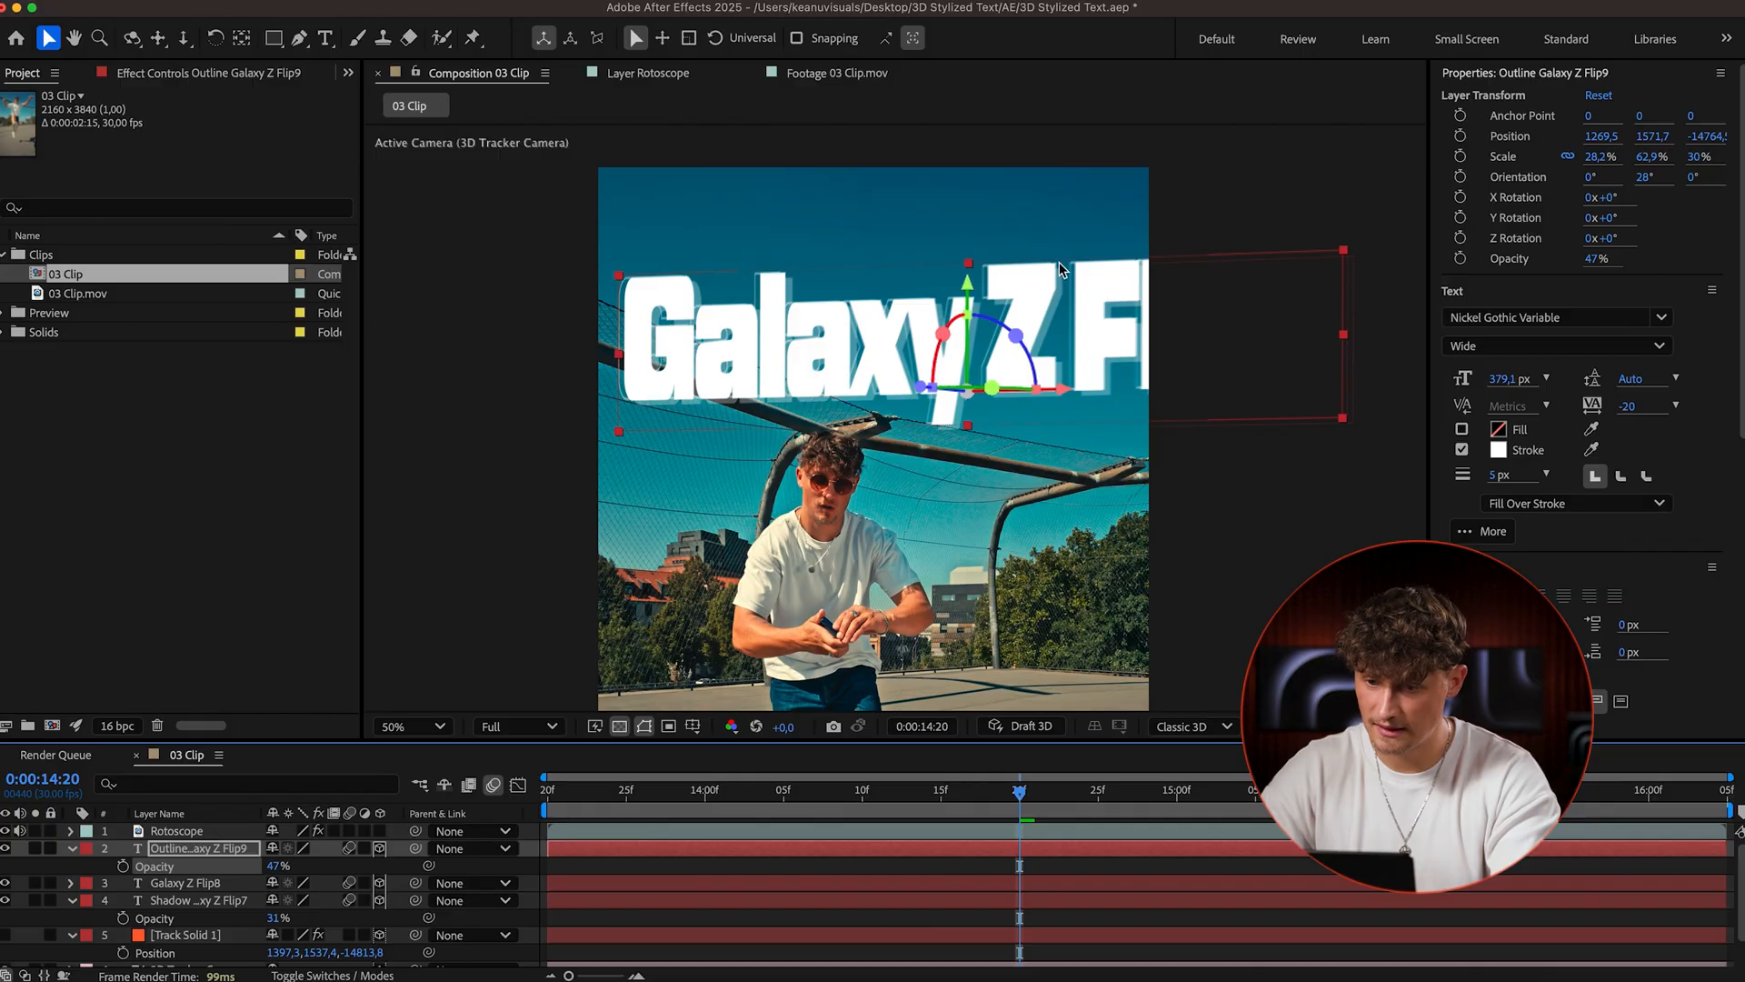
- Zoom the view to inspect the stroke-only Outline copy at 47% opacity
{"action": "left_click", "coordinate": [401, 725]}
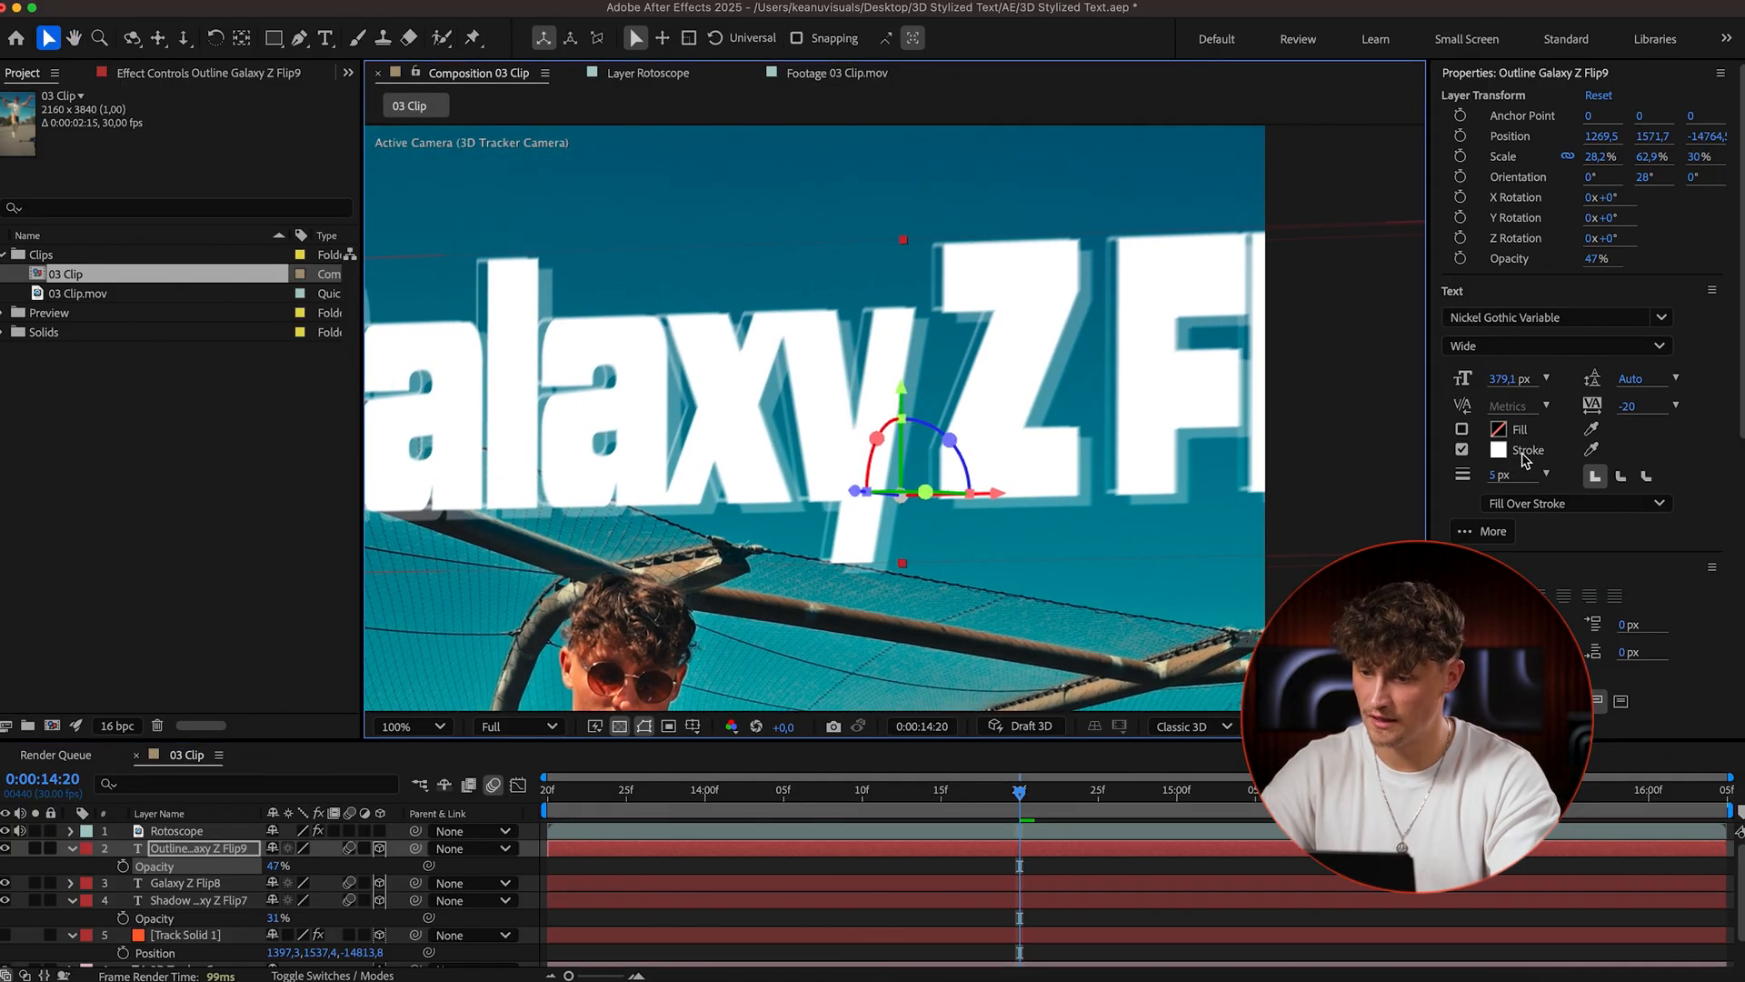
{"action": "left_click", "coordinate": [1499, 450]}
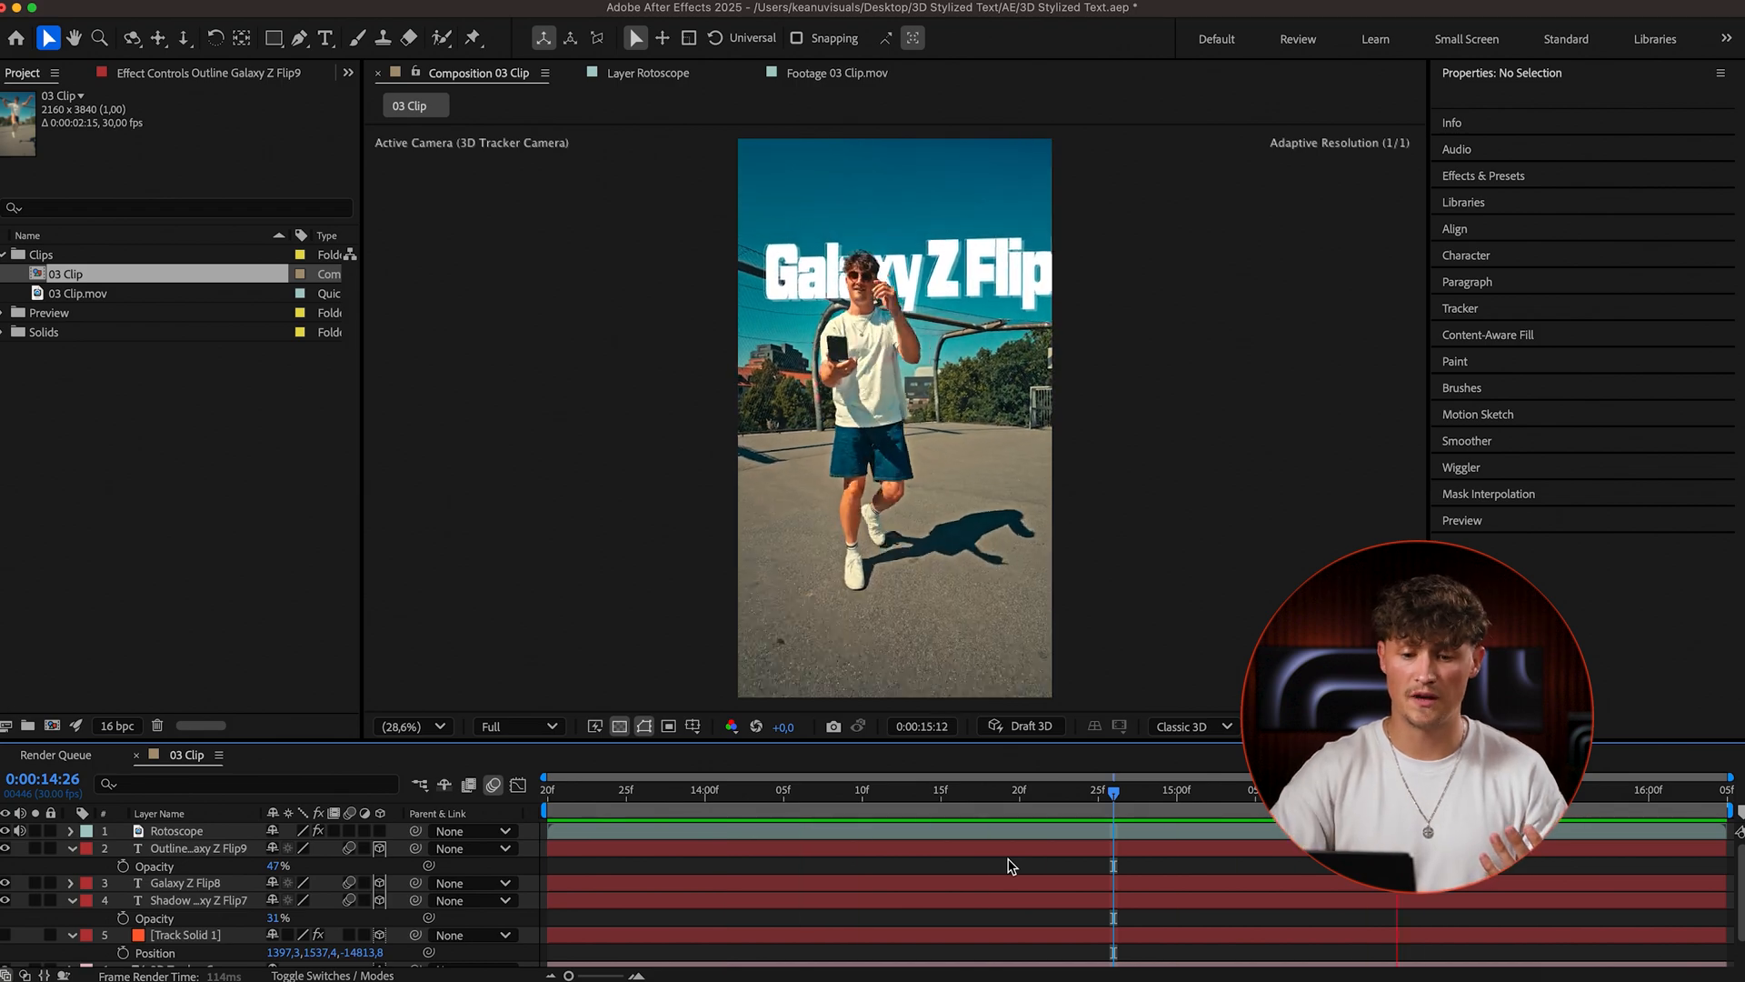
{"action": "left_click", "coordinate": [175, 829]}
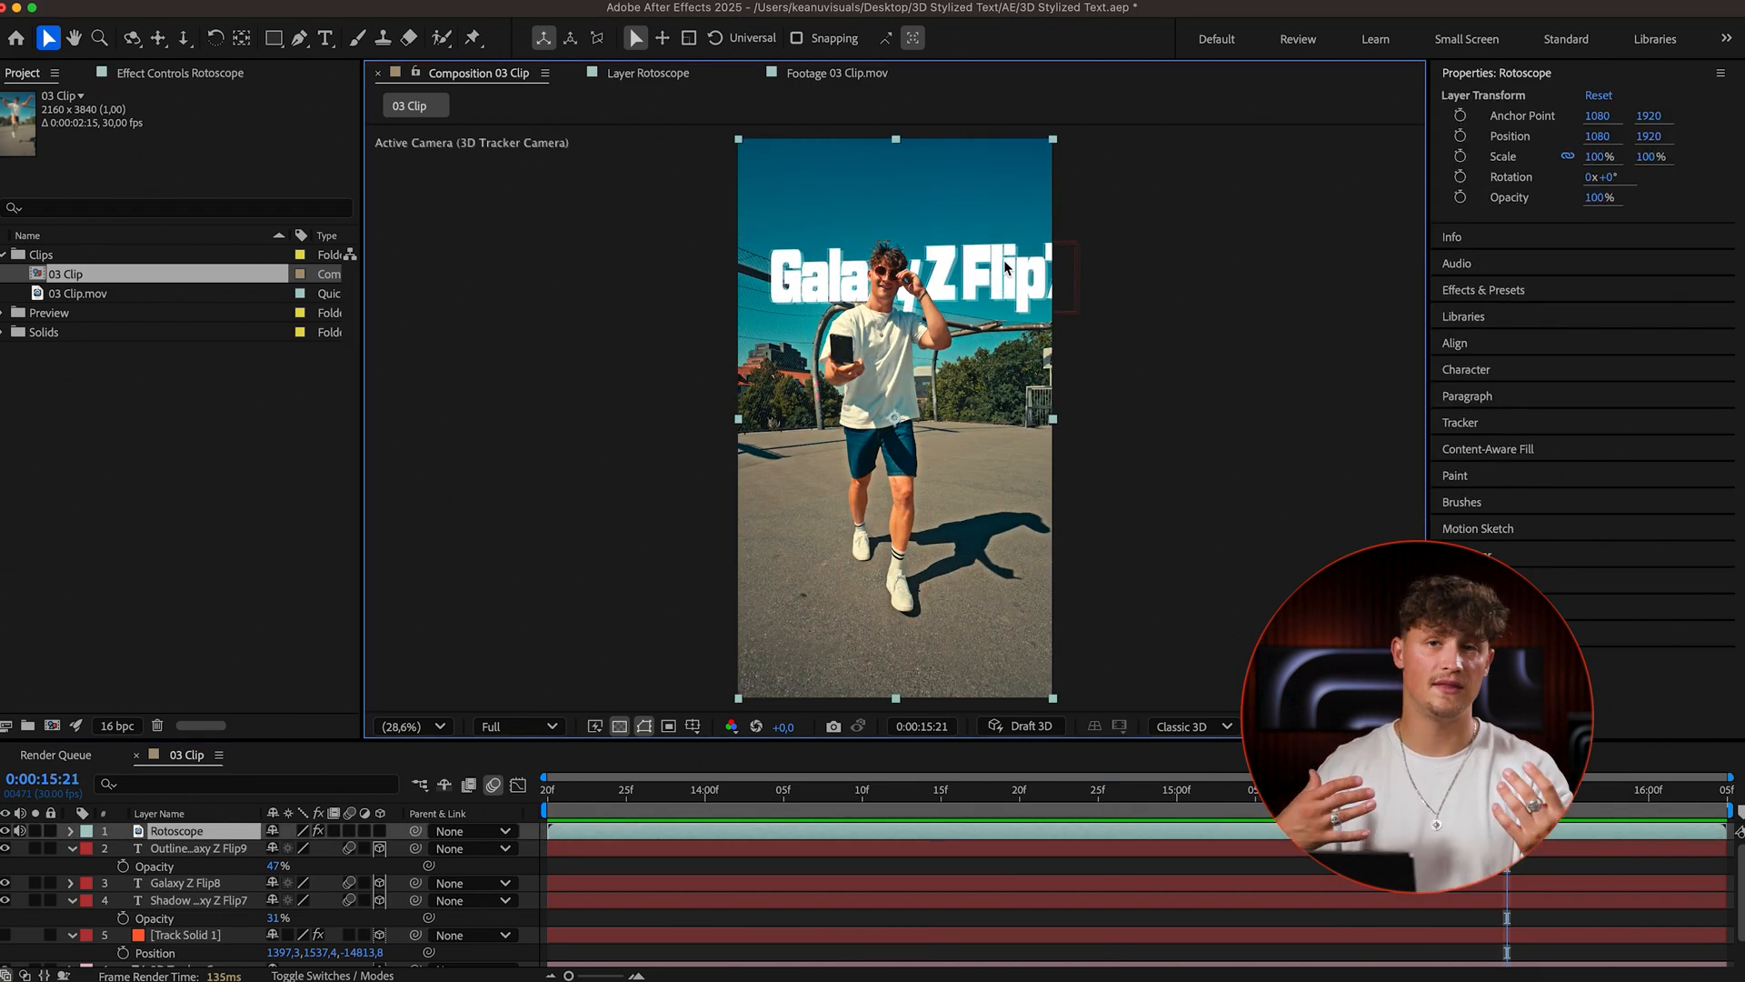